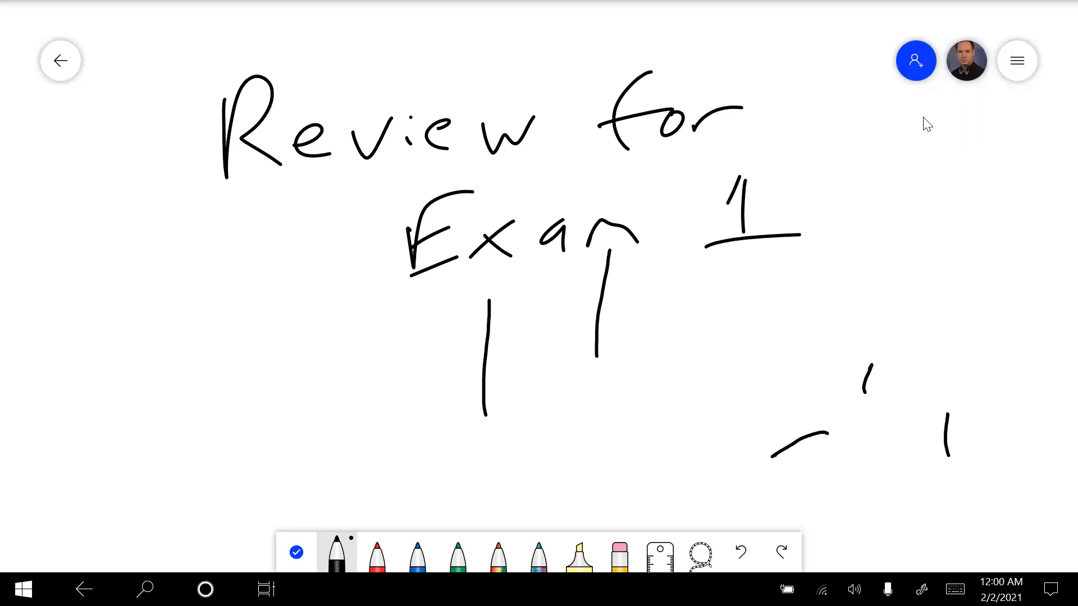
Step: Clear the canvas to wipe the 'Review for Exam 1' title and stray strokes
{"action": "left_click", "coordinate": [618, 554]}
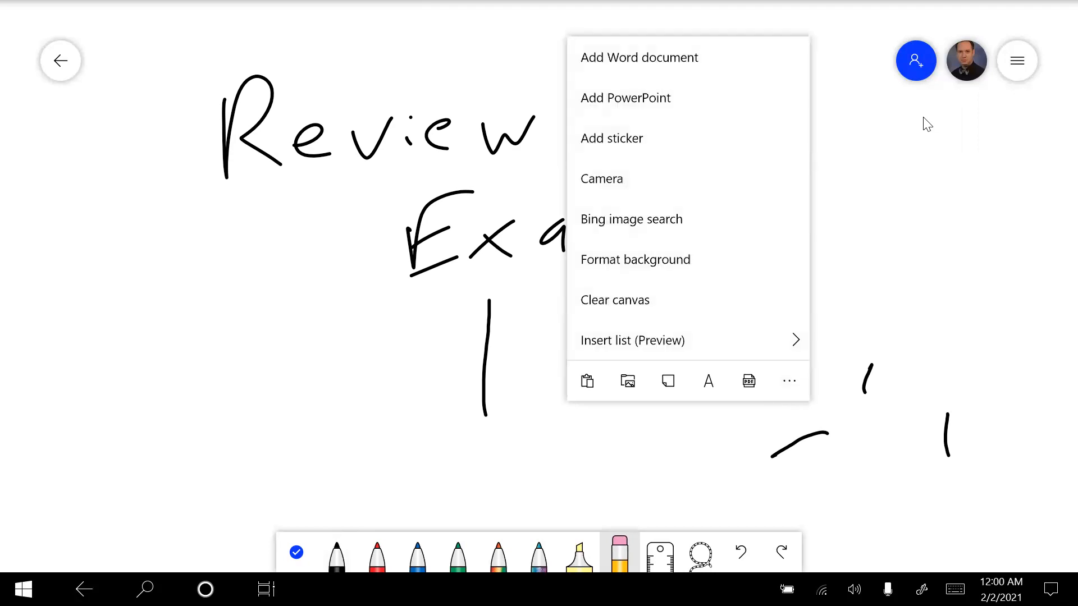
{"action": "left_click", "coordinate": [614, 299]}
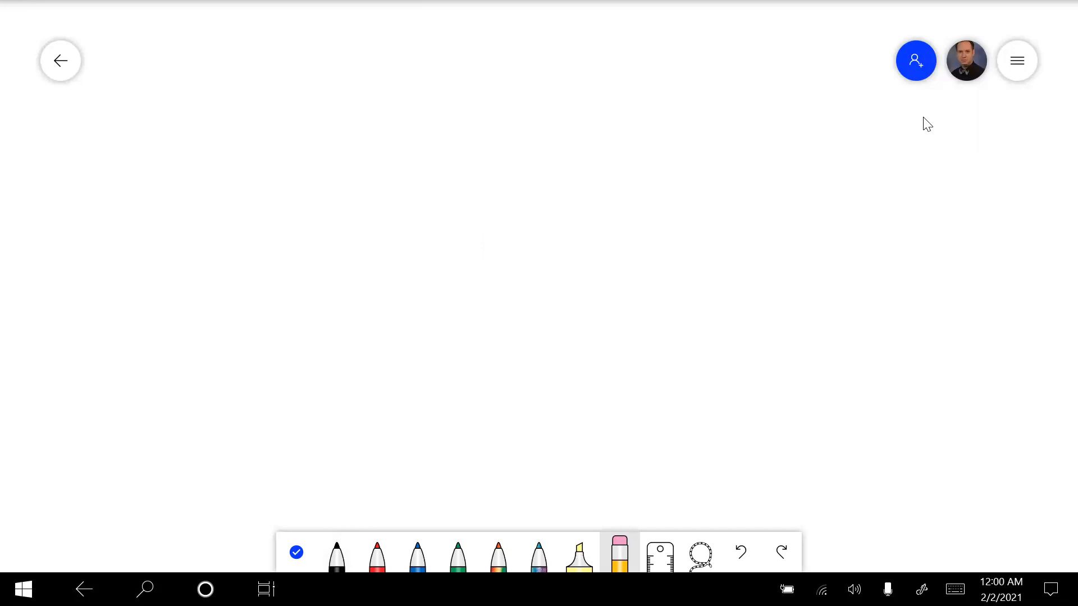
Step: Handwrite '50 multiple choice' above a long line with '50 ID' beneath it
{"action": "left_click_drag", "start_coordinate": [220, 110], "coordinate": [203, 182]}
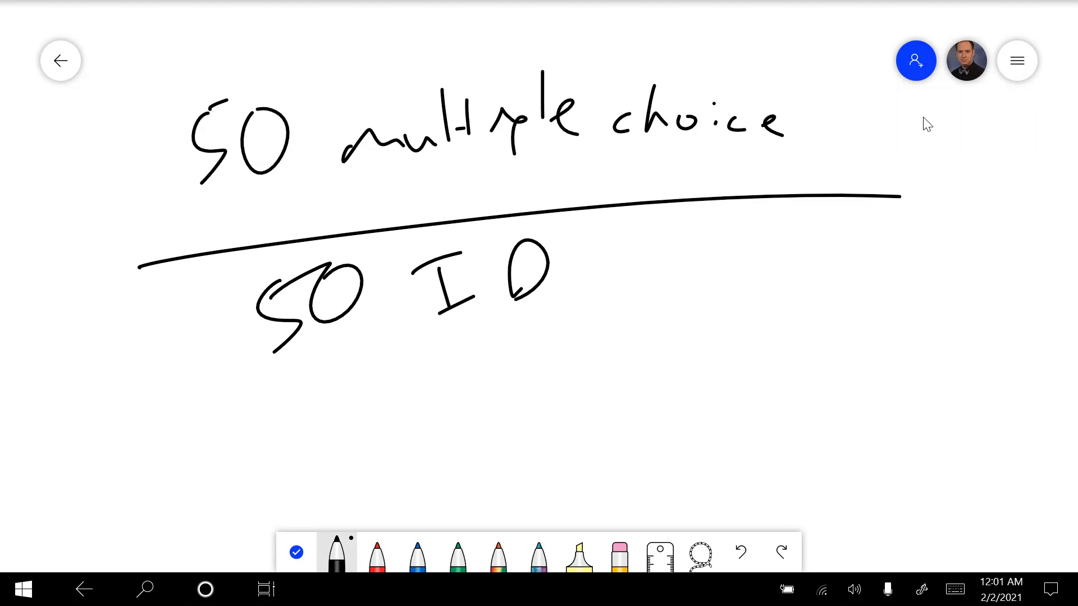
Step: Clear the canvas to remove the '50 multiple choice' and '50 ID' notes
{"action": "left_click", "coordinate": [721, 316]}
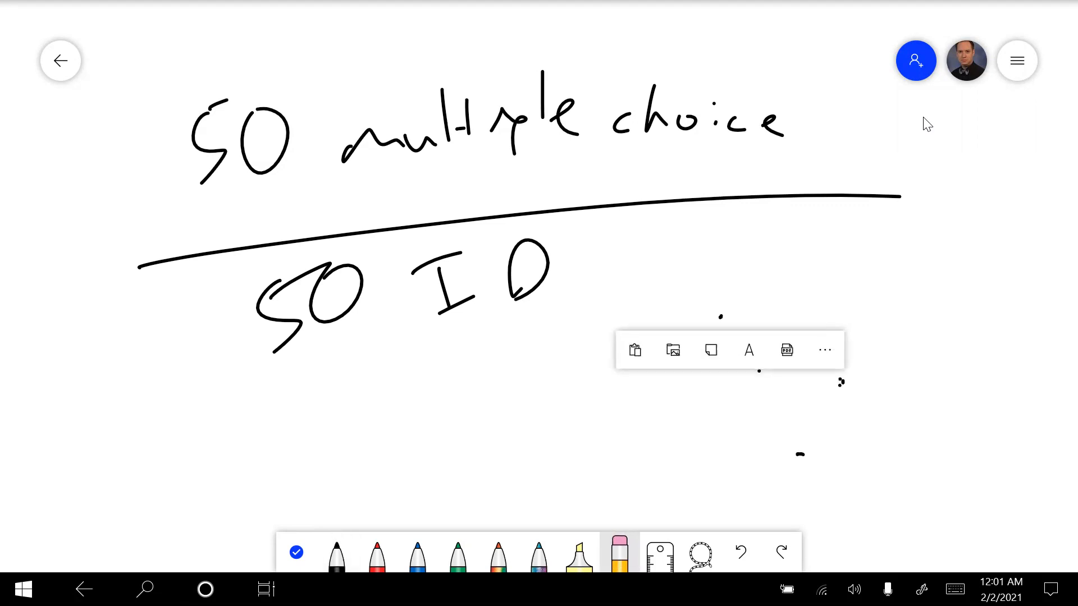
{"action": "left_click", "coordinate": [824, 350]}
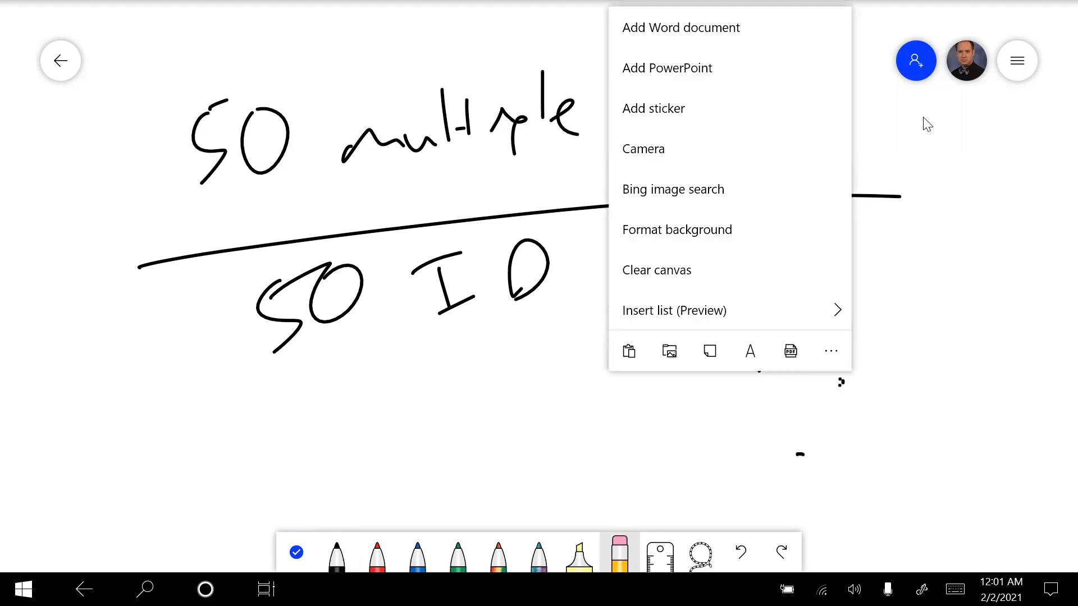
{"action": "left_click", "coordinate": [656, 270]}
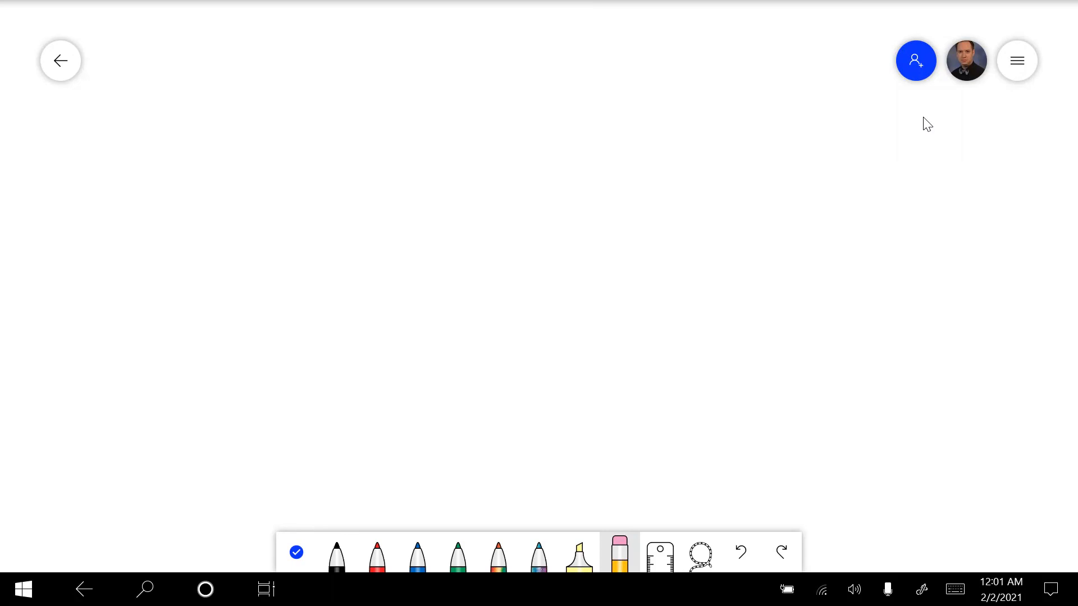
Step: Handwrite the heading 'Big picture' in black ink near the top of the canvas
{"action": "left_click", "coordinate": [336, 555]}
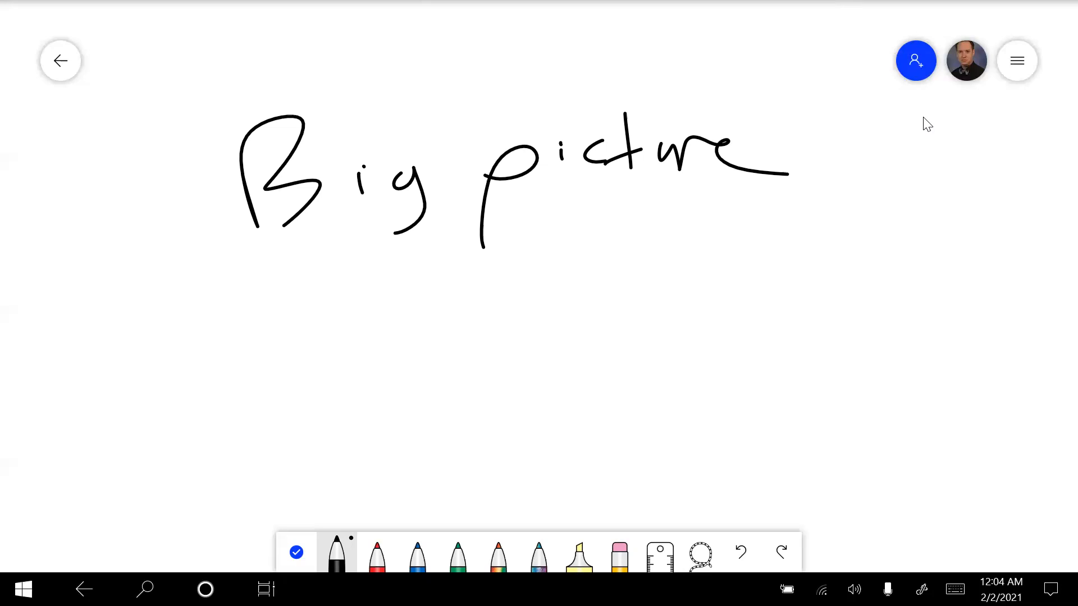
Step: Undo to restore the '50 multiple choice / 50 ID' ink in place of 'Big picture'
{"action": "left_click", "coordinate": [740, 553]}
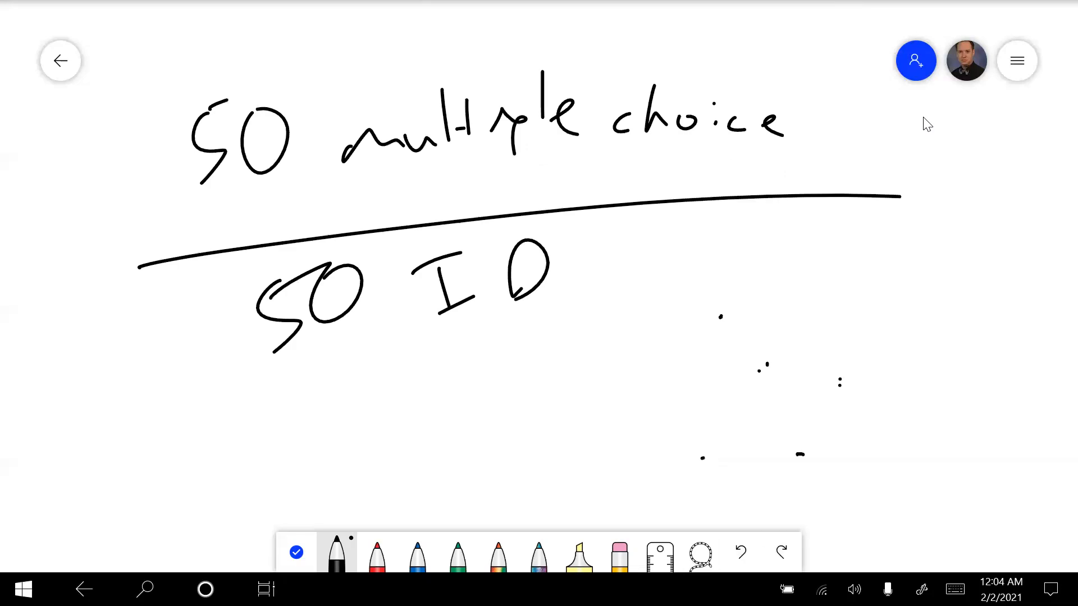
{"action": "left_click", "coordinate": [617, 552]}
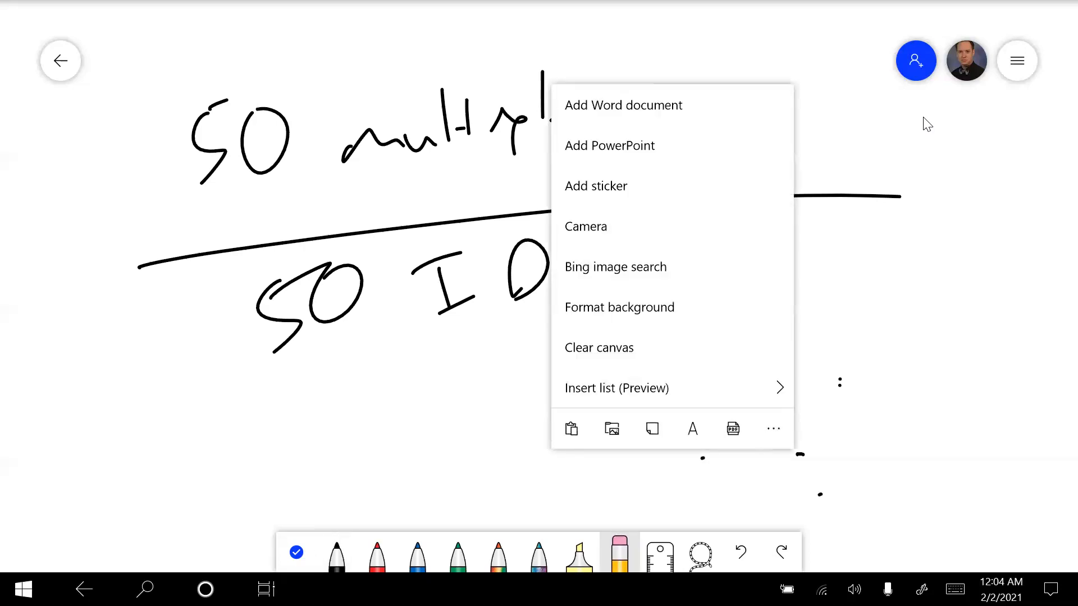
Step: Clear the restored notes from the canvas and return to the black pen
{"action": "left_click", "coordinate": [598, 347]}
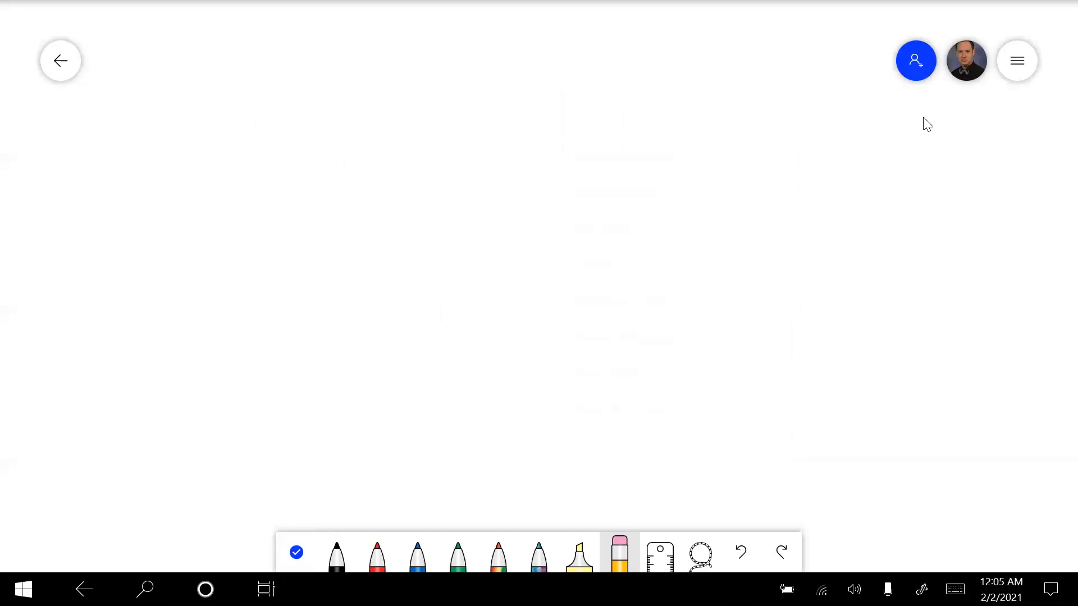
{"action": "left_click", "coordinate": [336, 554]}
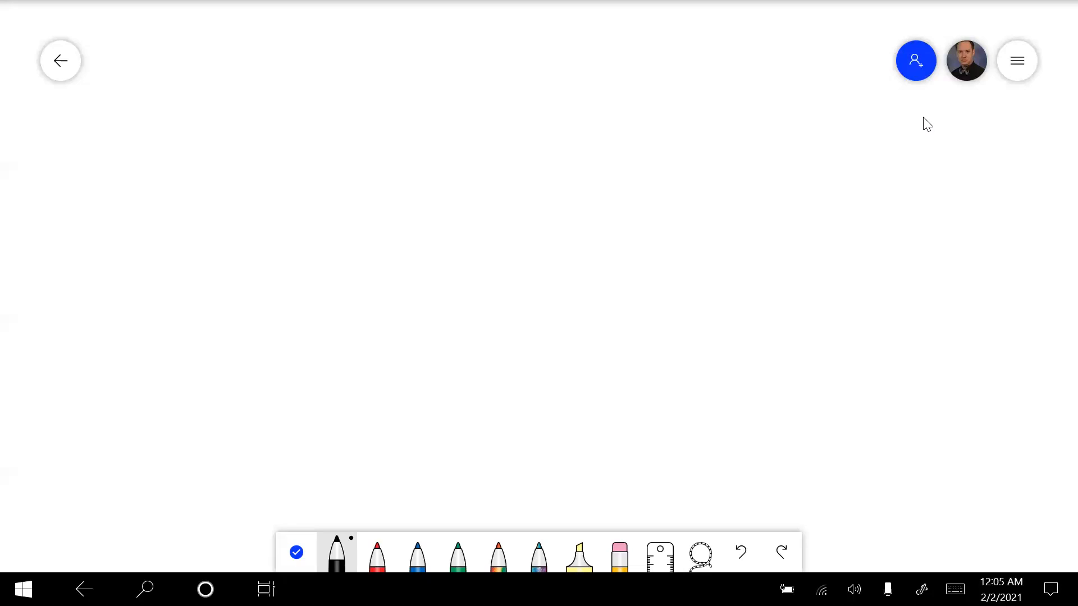
Step: Handwrite 'Directional terms' at the top with 'Planes' beneath it
{"action": "left_click", "coordinate": [166, 130]}
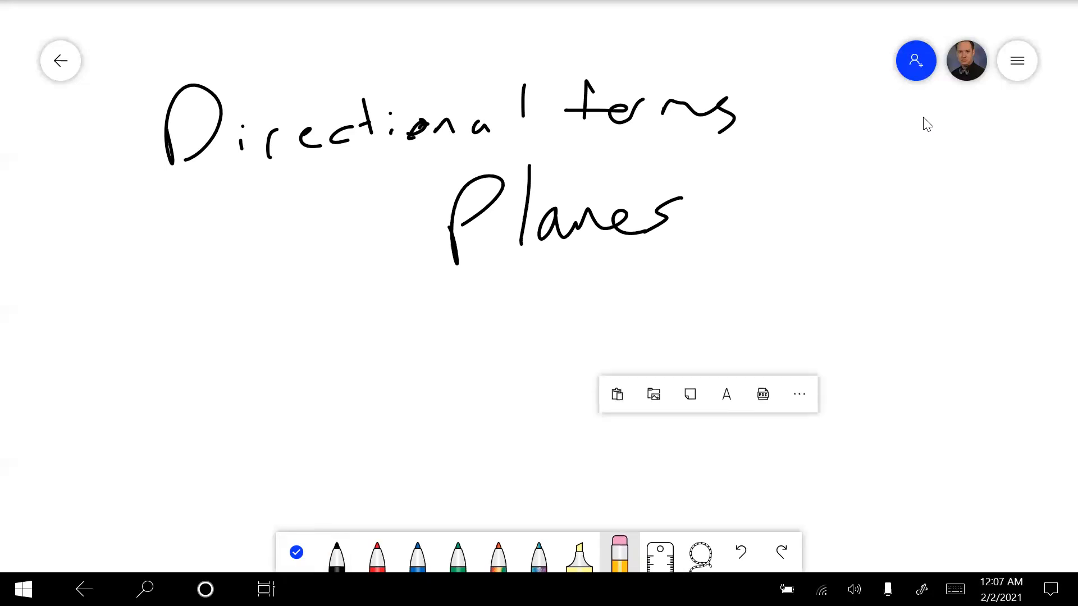
Step: Clear the canvas to wipe the 'Directional terms' and 'Planes' headings
{"action": "left_click", "coordinate": [798, 394]}
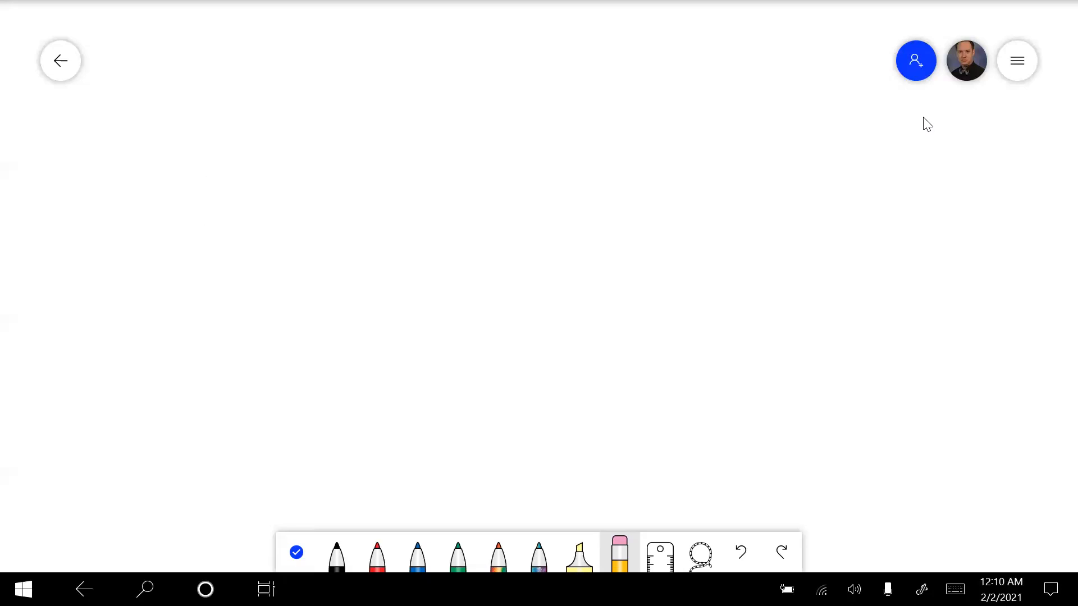
Step: Handwrite 'Homeostasis is negative feedback' across two lines in black ink
{"action": "left_click_drag", "start_coordinate": [192, 214], "coordinate": [301, 46]}
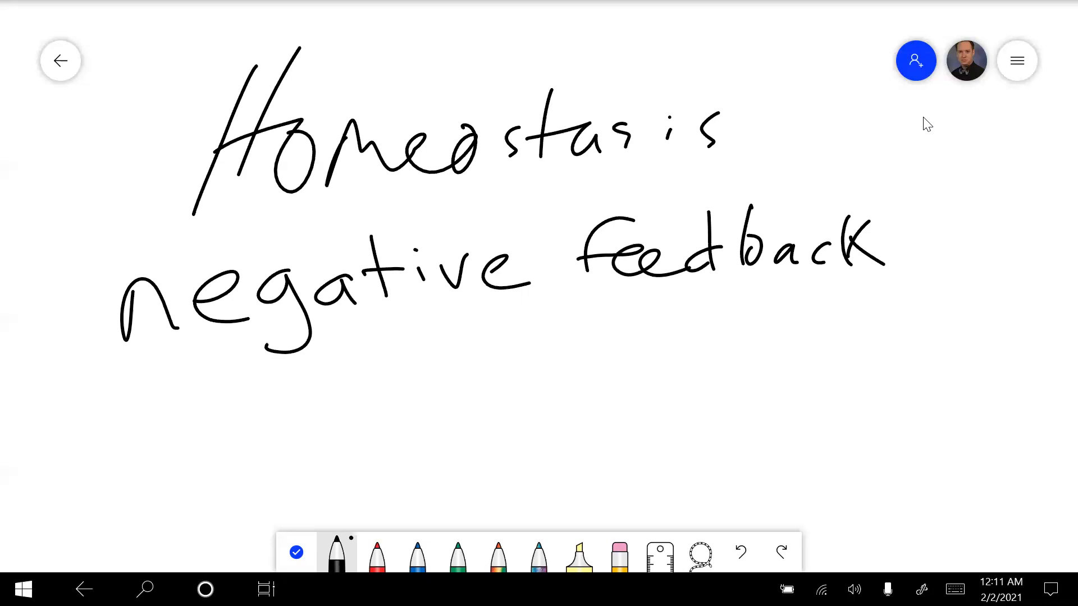
Step: Clear the canvas from the Settings menu, wiping the homeostasis note
{"action": "left_click", "coordinate": [617, 554]}
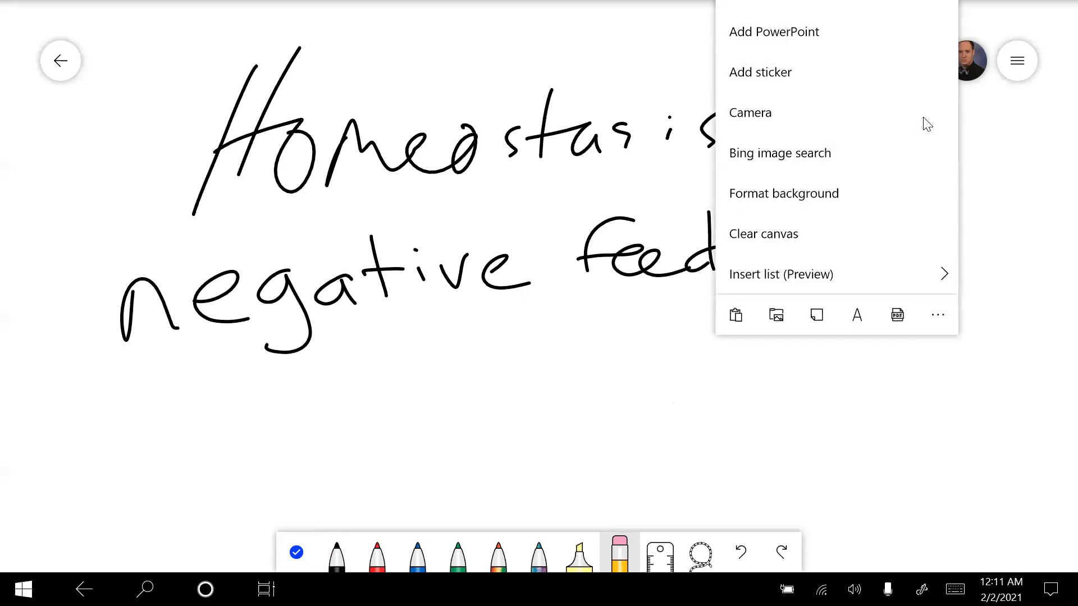
{"action": "left_click", "coordinate": [762, 234]}
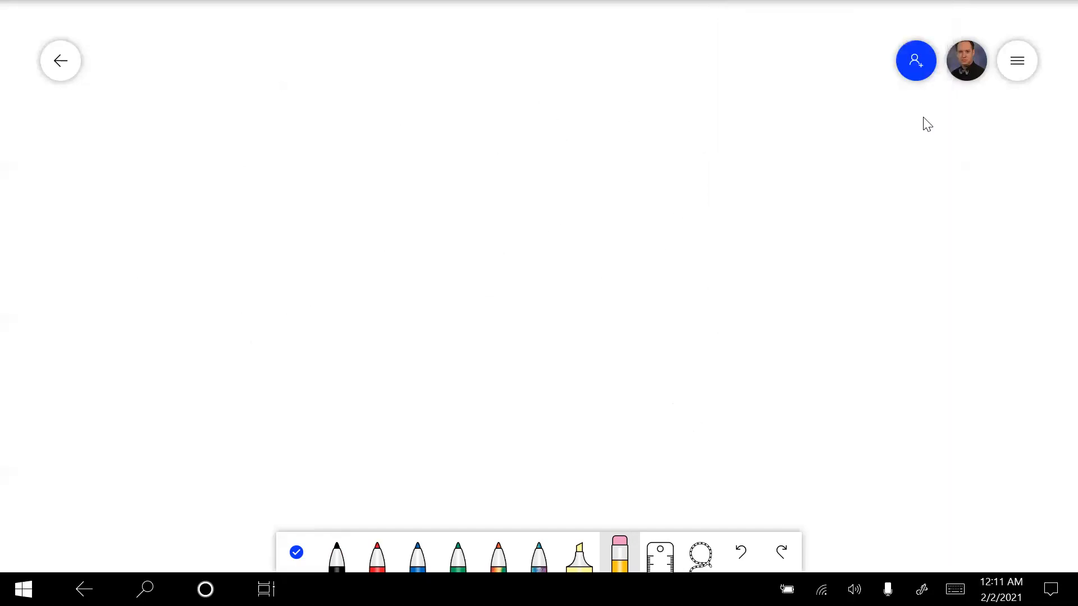
Step: Write carbohydrates, lipids, proteins and nucleic acids with arrows to polar hydrophilic, non-polar and enzyme
{"action": "left_click", "coordinate": [336, 553]}
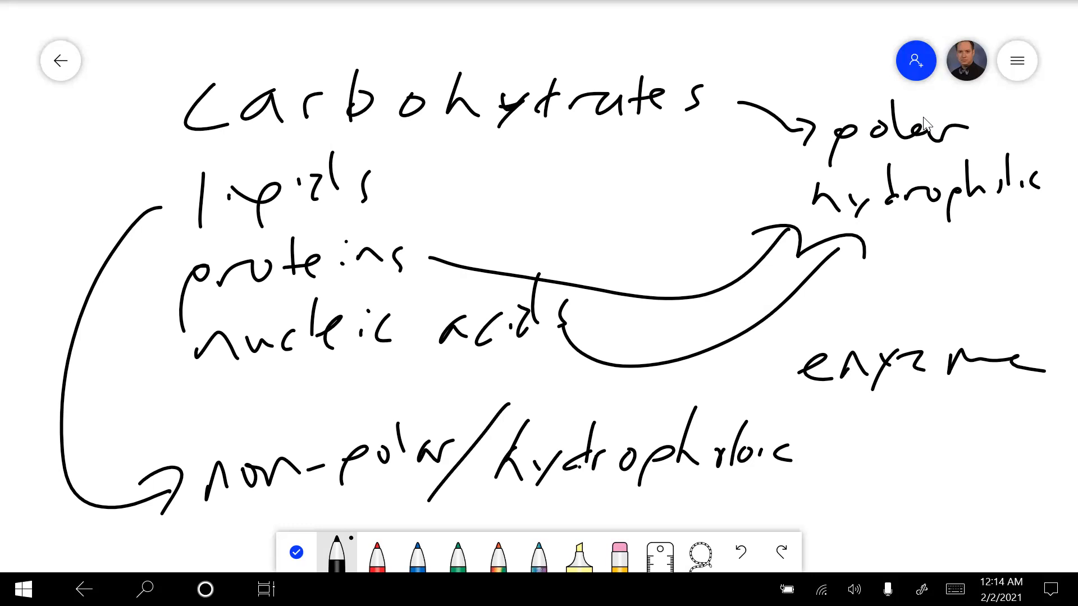
{"action": "left_click", "coordinate": [617, 552]}
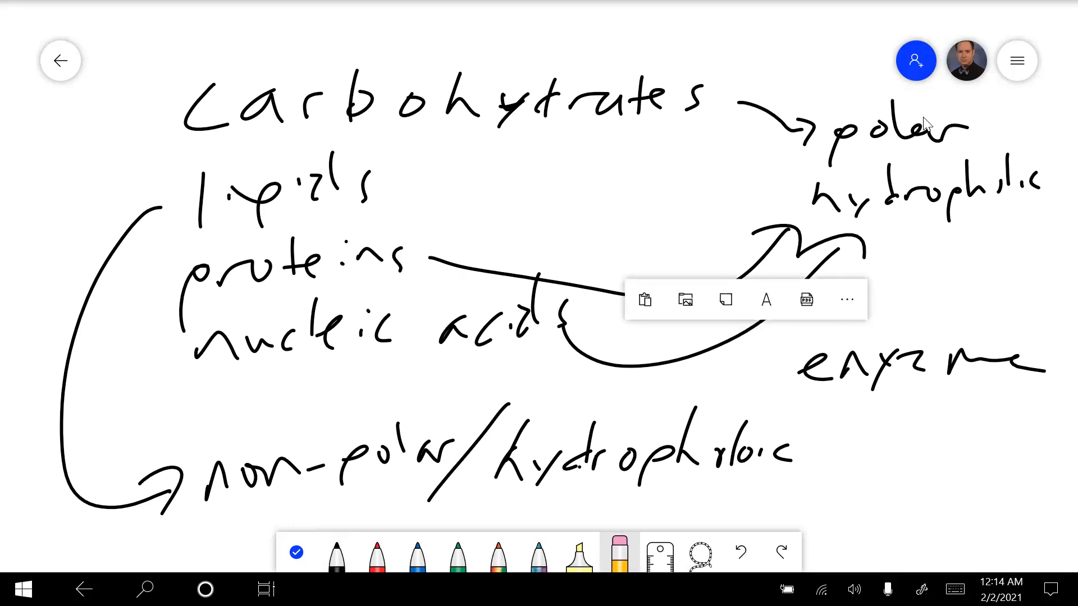
Step: Clear the canvas of the biomolecule notes via the board's more-options menu
{"action": "left_click", "coordinate": [847, 298]}
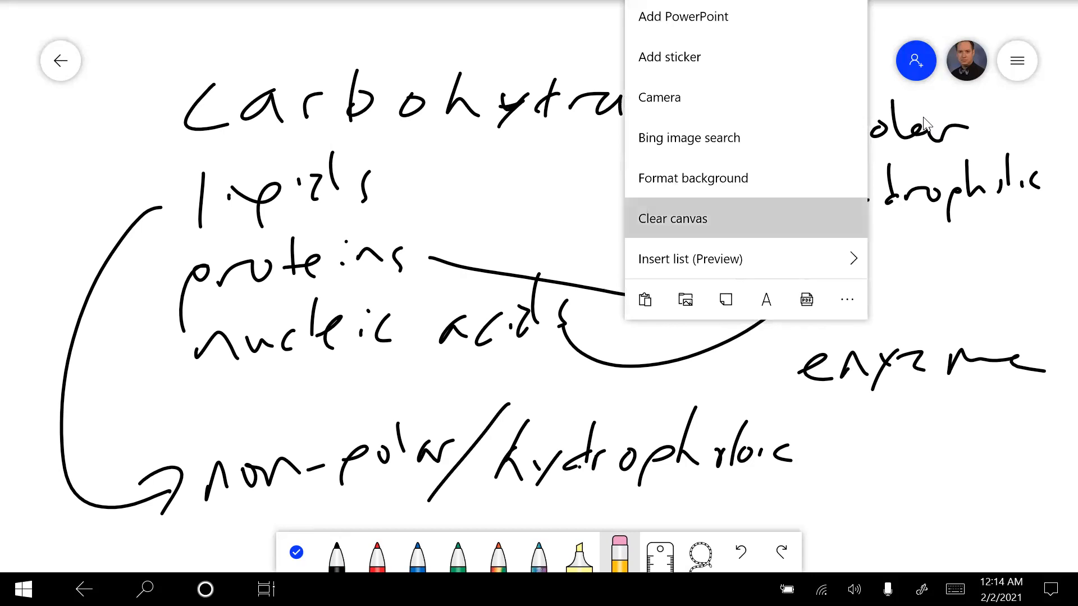
{"action": "left_click", "coordinate": [673, 218]}
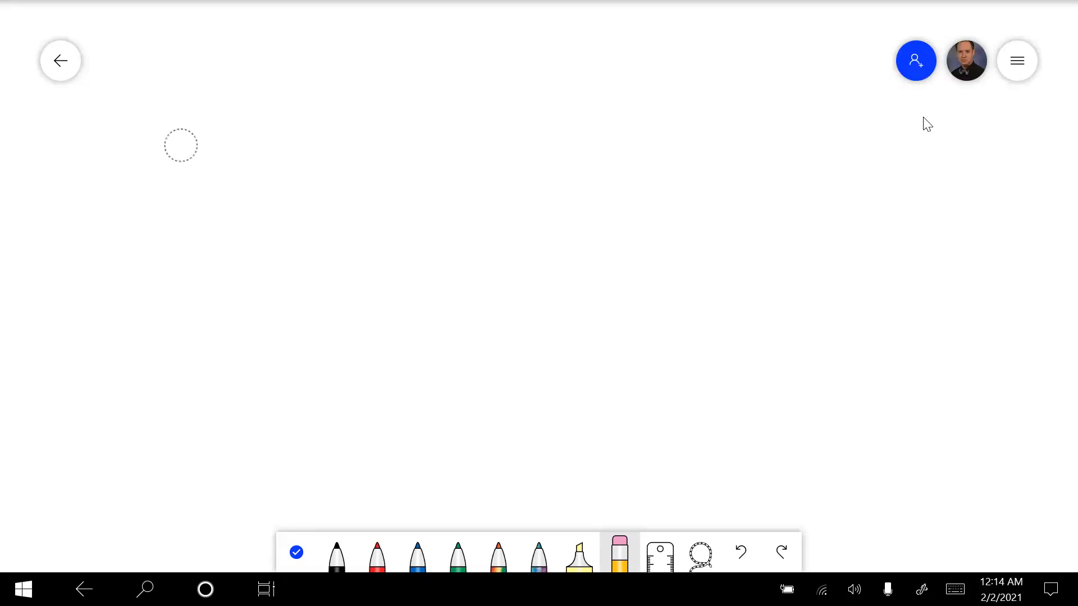
Step: Write CH3CH2OH labelled ethanol in black ink near the top left
{"action": "left_click", "coordinate": [336, 555]}
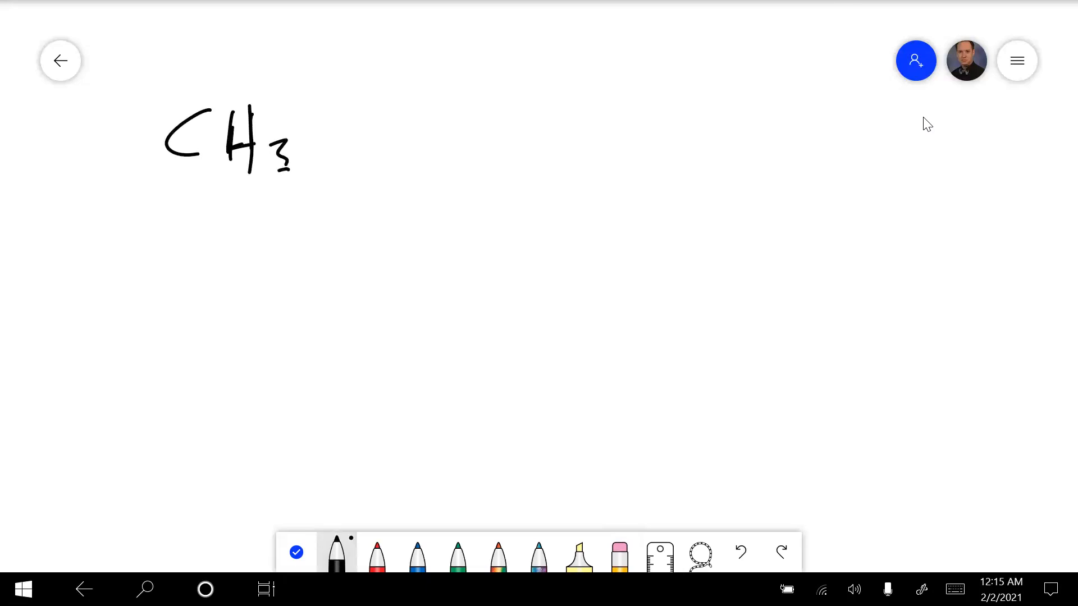
{"action": "left_click_drag", "start_coordinate": [323, 137], "coordinate": [418, 137]}
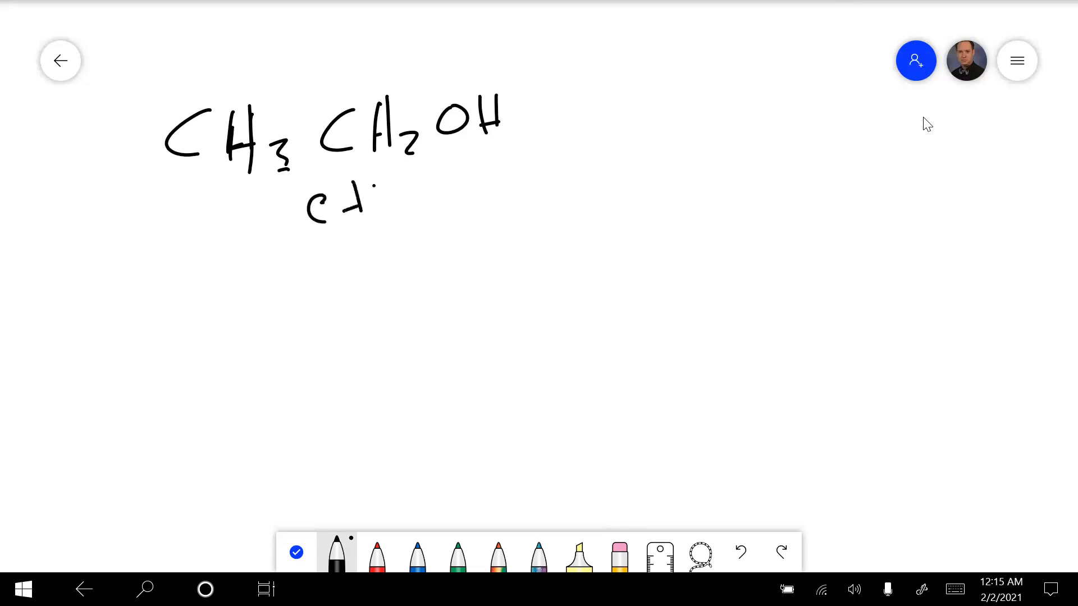
{"action": "left_click_drag", "start_coordinate": [372, 200], "coordinate": [470, 195]}
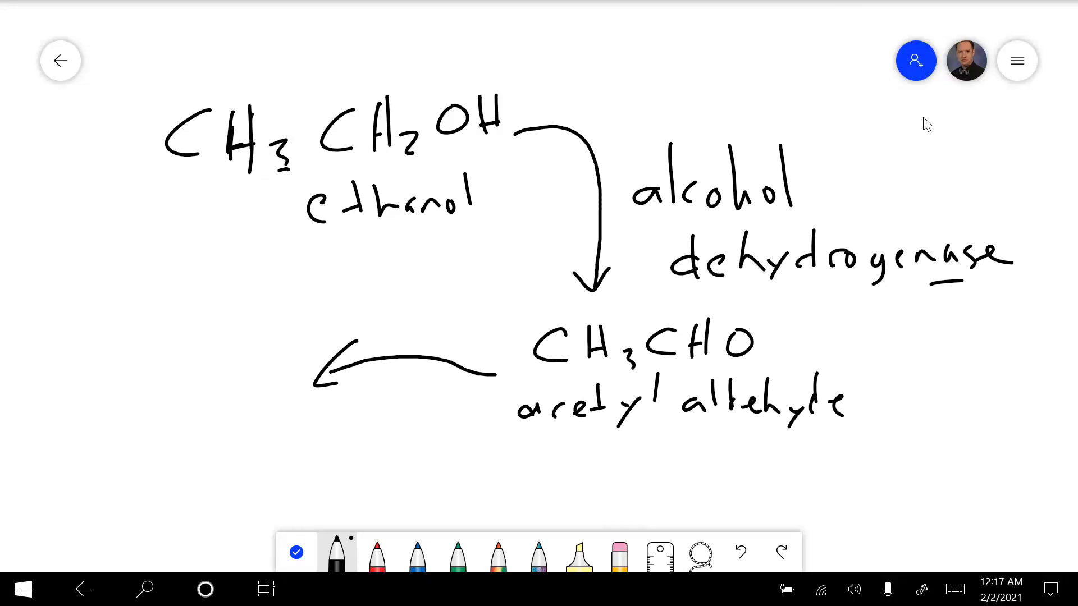
Step: Write CH3COOH acetic acid at the far left and circle it together with the ethanol formula
{"action": "left_click", "coordinate": [336, 551]}
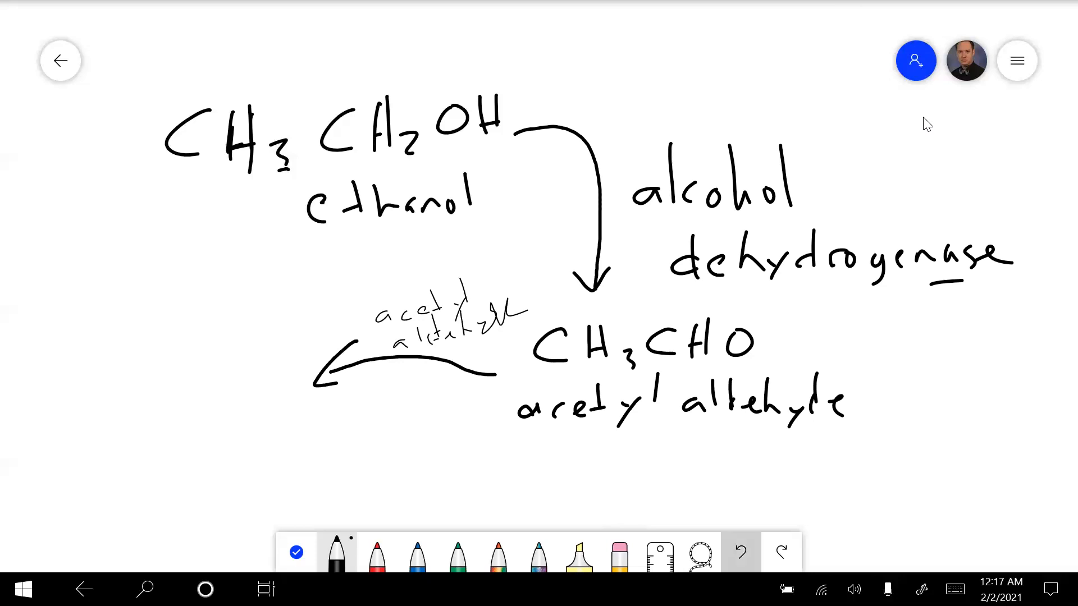
{"action": "left_click", "coordinate": [740, 552]}
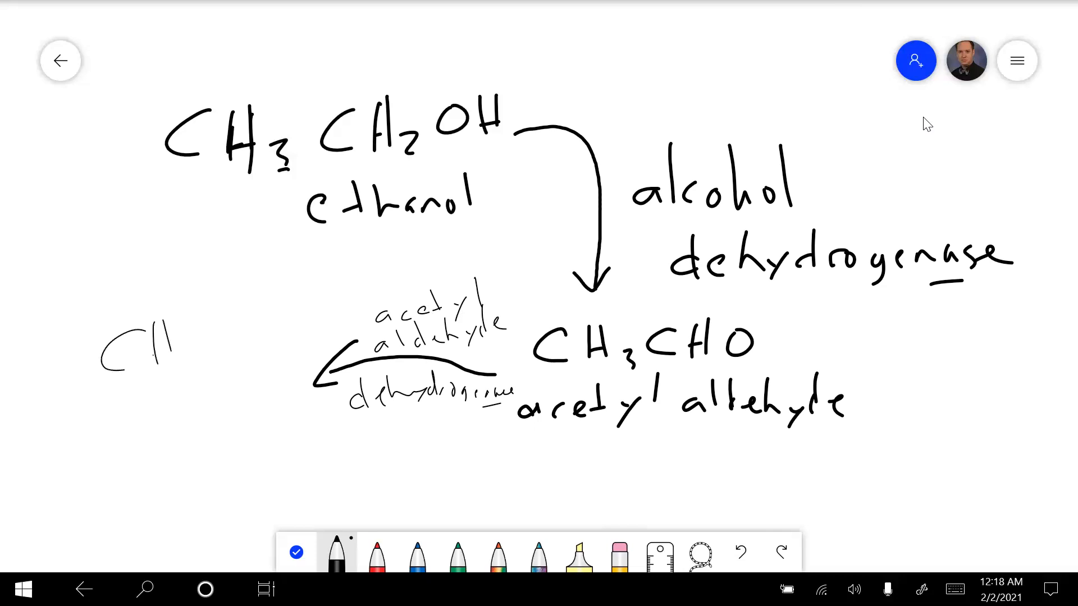
{"action": "left_click_drag", "start_coordinate": [175, 344], "coordinate": [206, 354]}
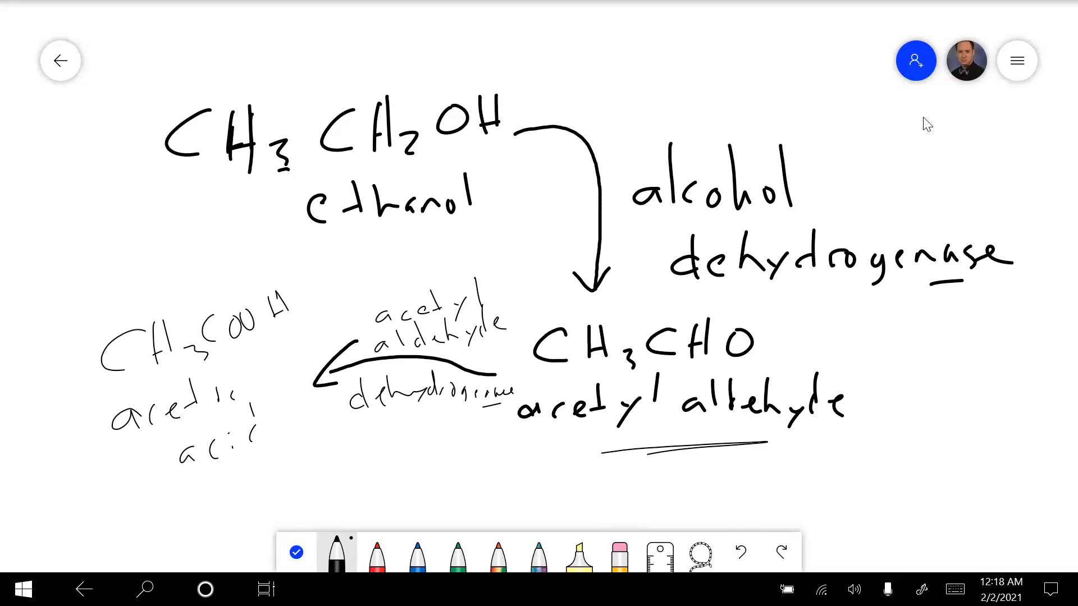
{"action": "left_click", "coordinate": [434, 72]}
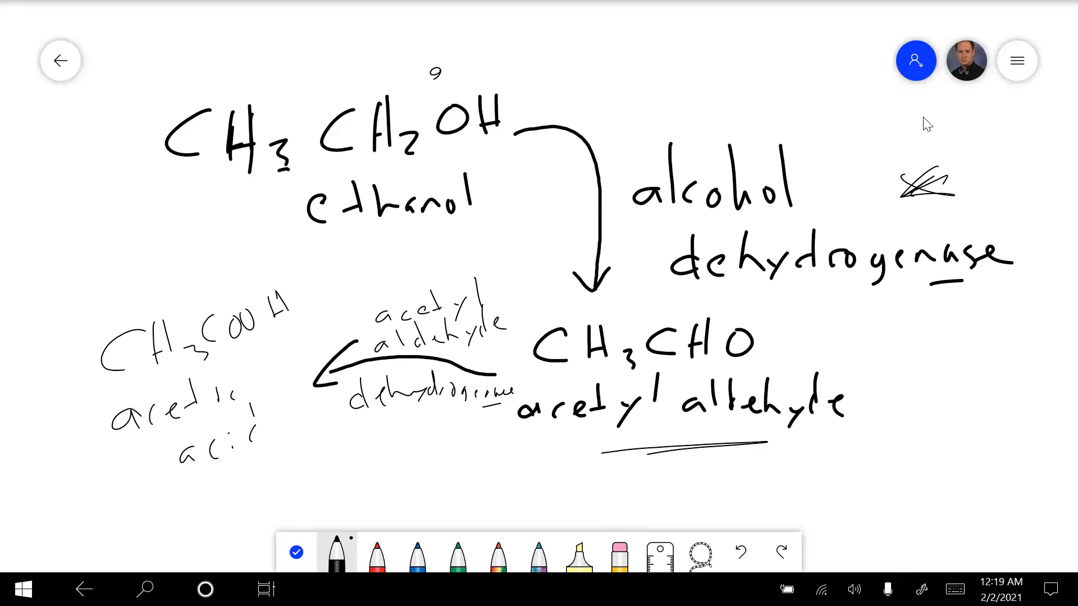
{"action": "left_click_drag", "start_coordinate": [226, 65], "coordinate": [141, 243]}
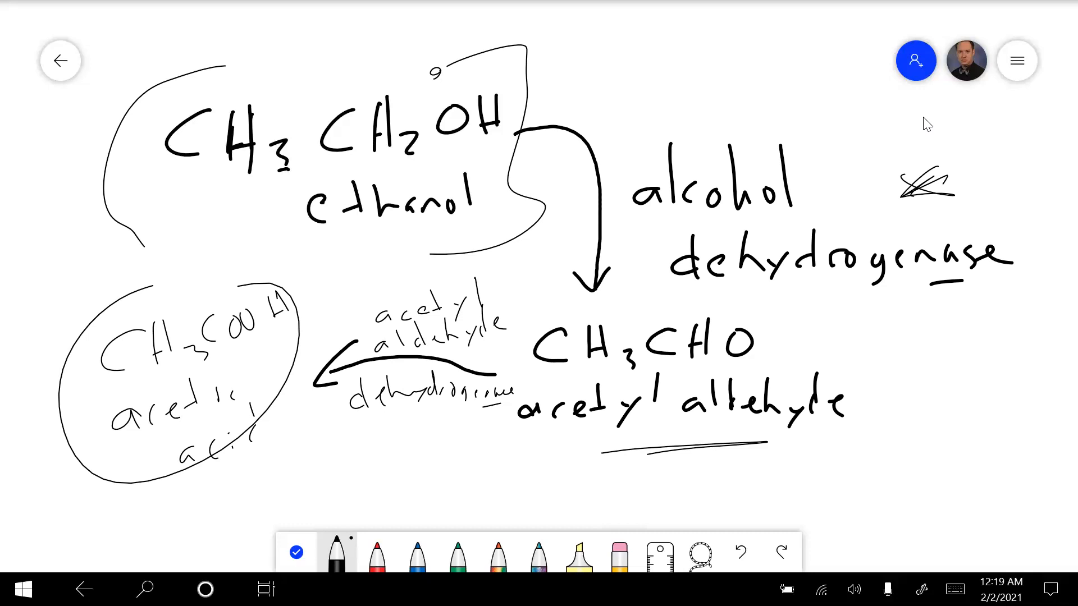
Step: Clear the ethanol pathway notes from the canvas using the eraser's Clear canvas option
{"action": "left_click", "coordinate": [618, 553]}
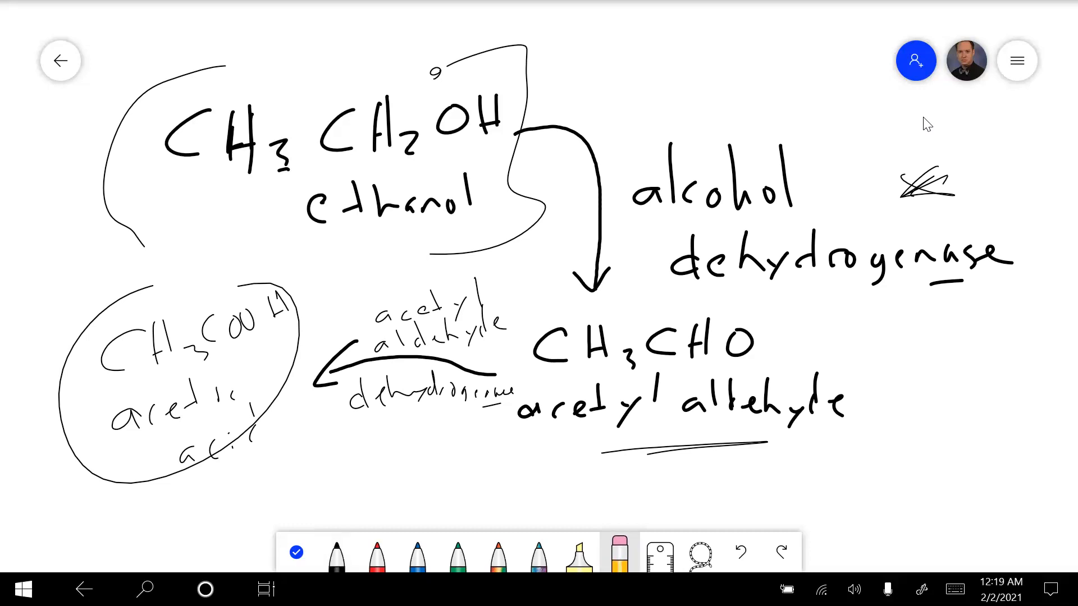
{"action": "left_click", "coordinate": [618, 552]}
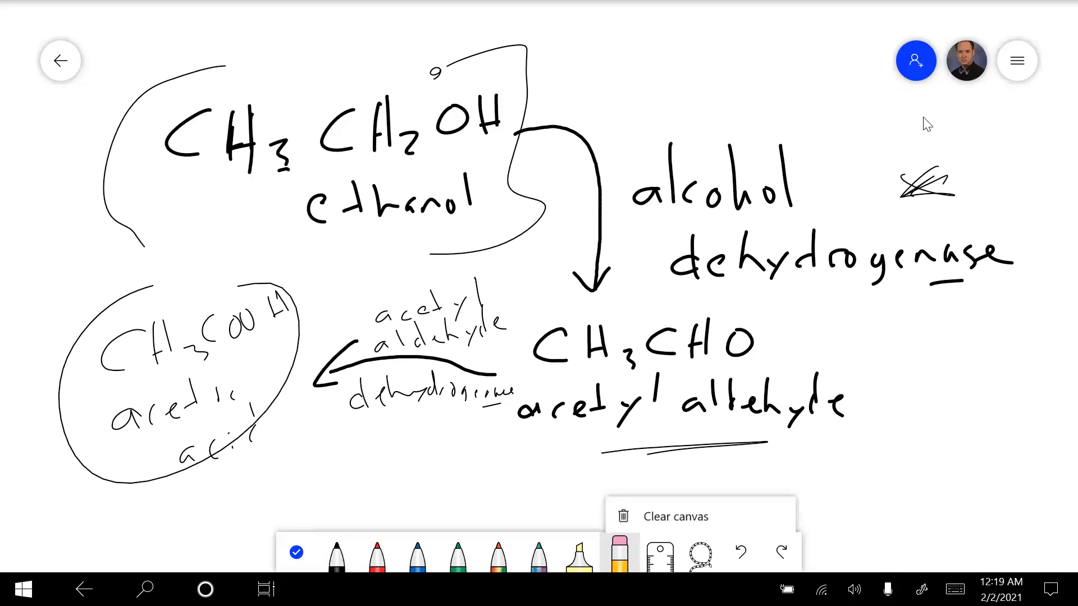
{"action": "left_click", "coordinate": [674, 517]}
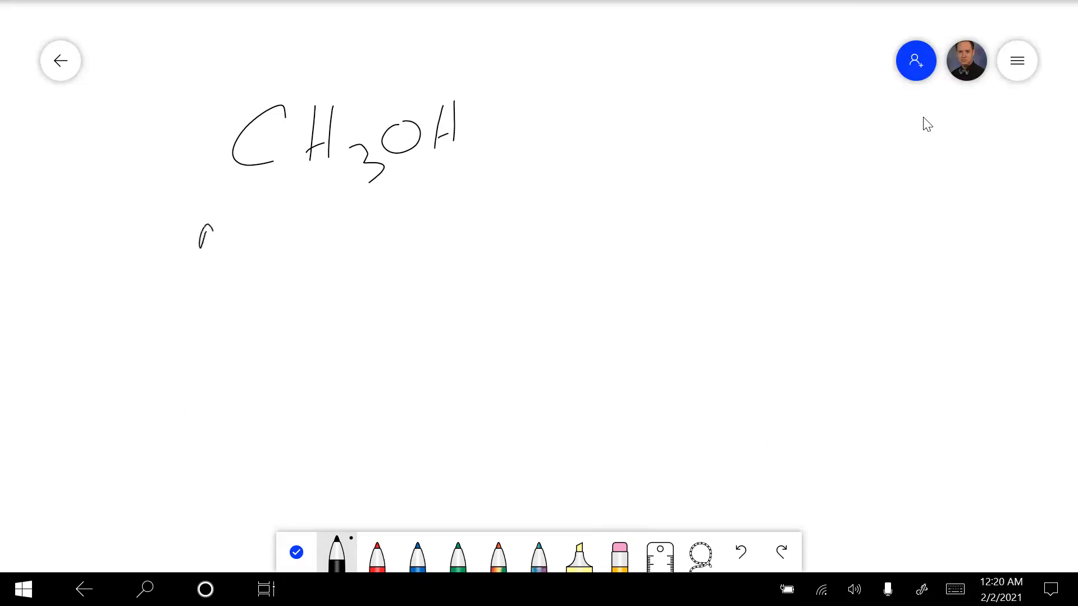
Step: Write methanol under CH3OH and continue the alcohol dehydrogenase arrow toward formaldehyde
{"action": "left_click_drag", "start_coordinate": [200, 226], "coordinate": [337, 234]}
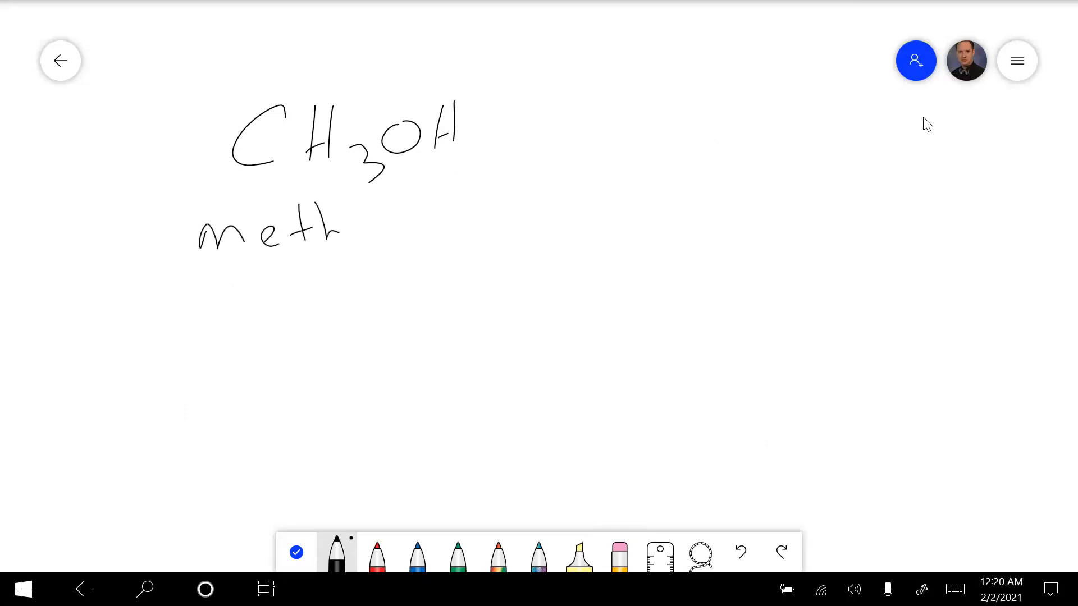
{"action": "left_click_drag", "start_coordinate": [337, 224], "coordinate": [426, 220]}
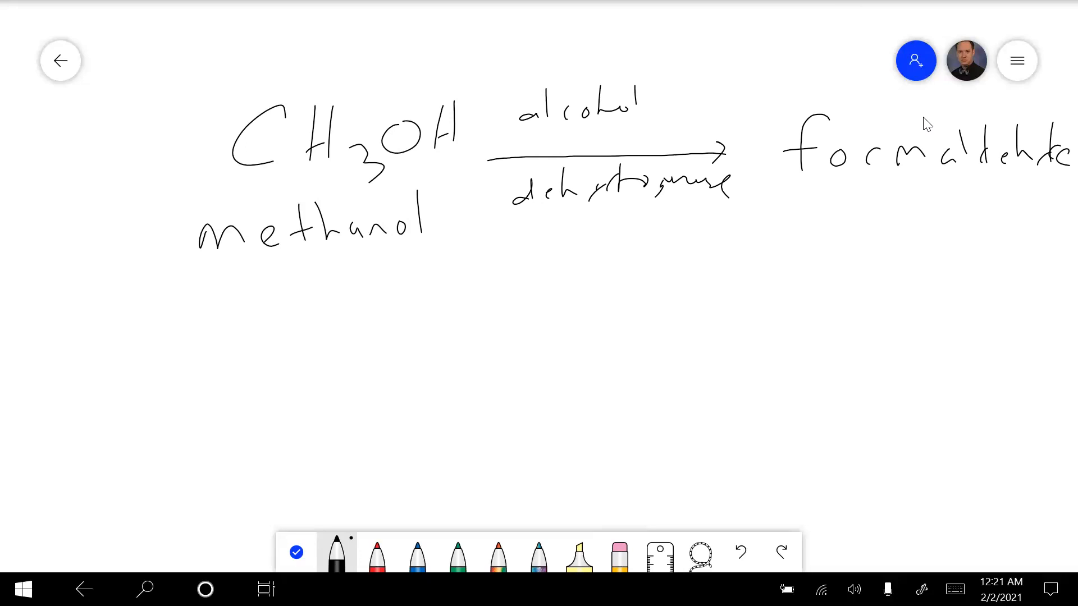
Step: Add CH2O, circle the enzyme label, draw the curved arrow, then wipe the canvas clean
{"action": "left_click", "coordinate": [871, 197]}
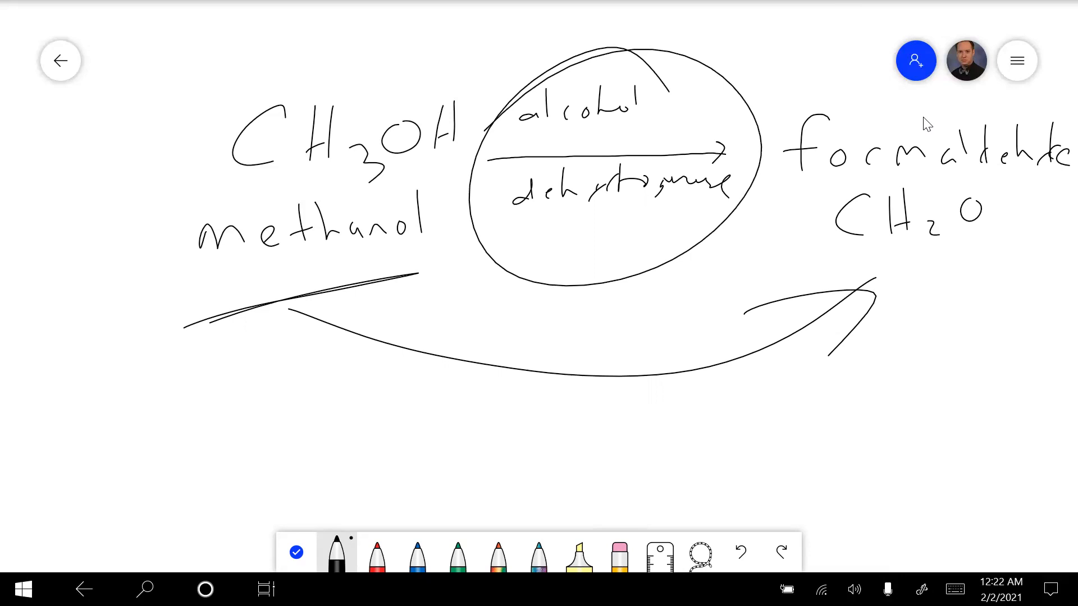
{"action": "left_click", "coordinate": [616, 553]}
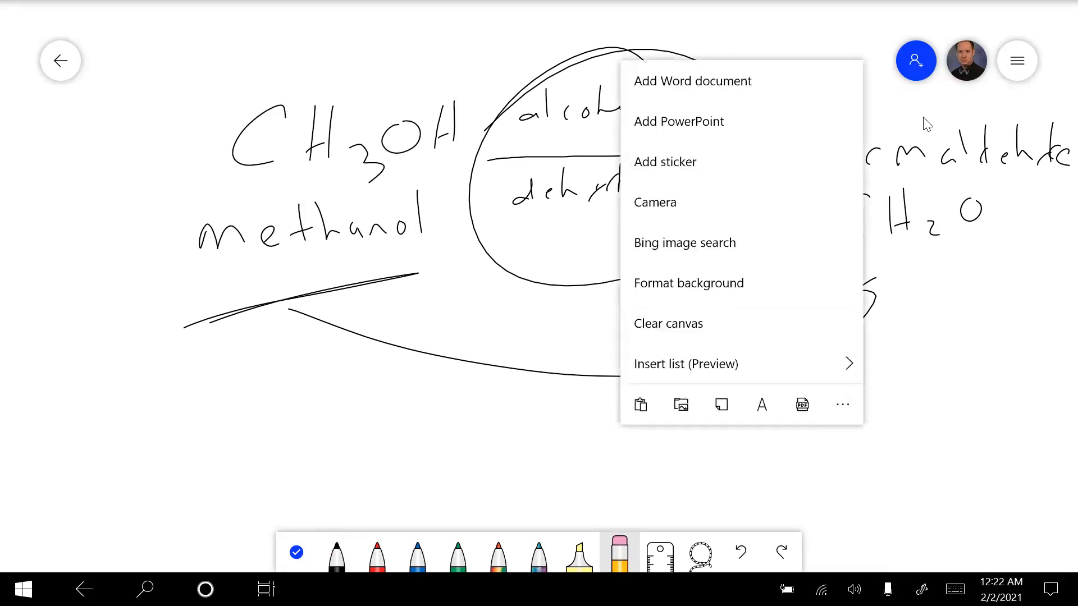
{"action": "left_click", "coordinate": [667, 323]}
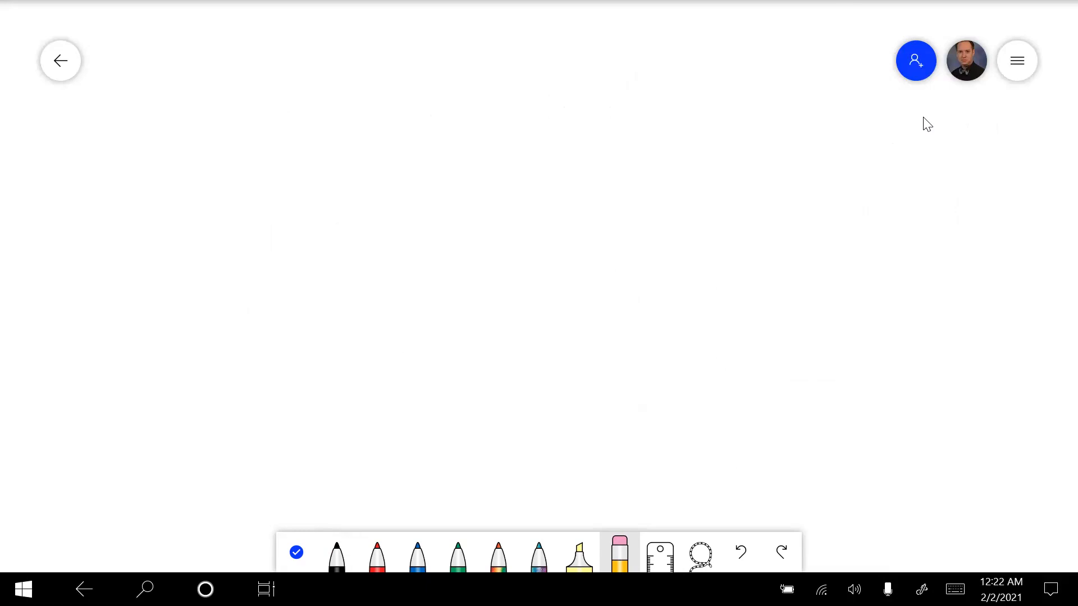
Step: Switch to the black pen and start a heading stroke at the top left
{"action": "left_click", "coordinate": [336, 553]}
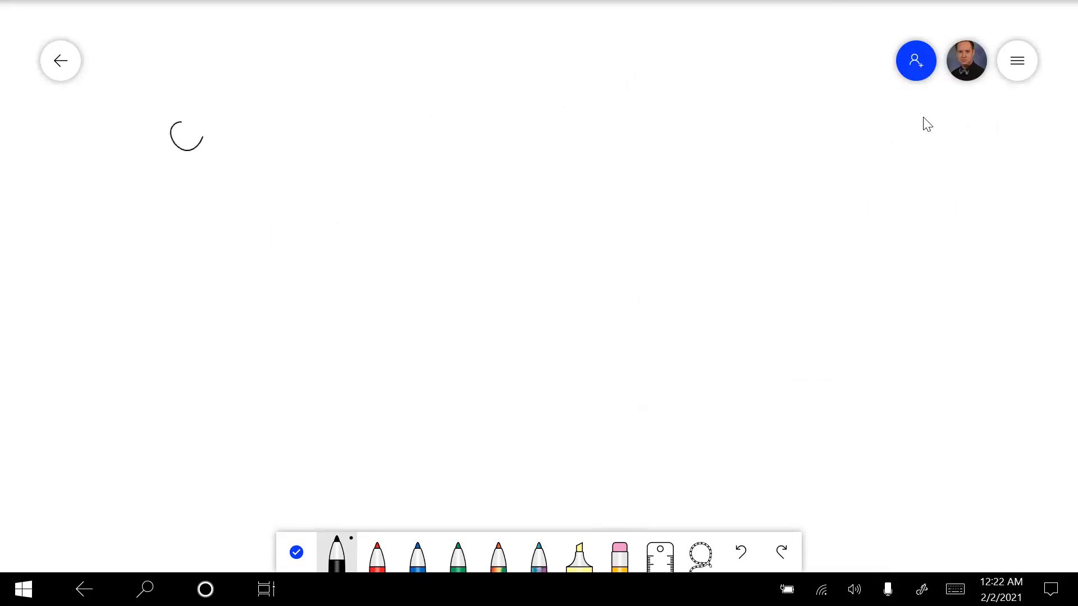
Step: Write the heading "Organelles = functions" with "Ricin" beneath it
{"action": "left_click_drag", "start_coordinate": [168, 133], "coordinate": [375, 134]}
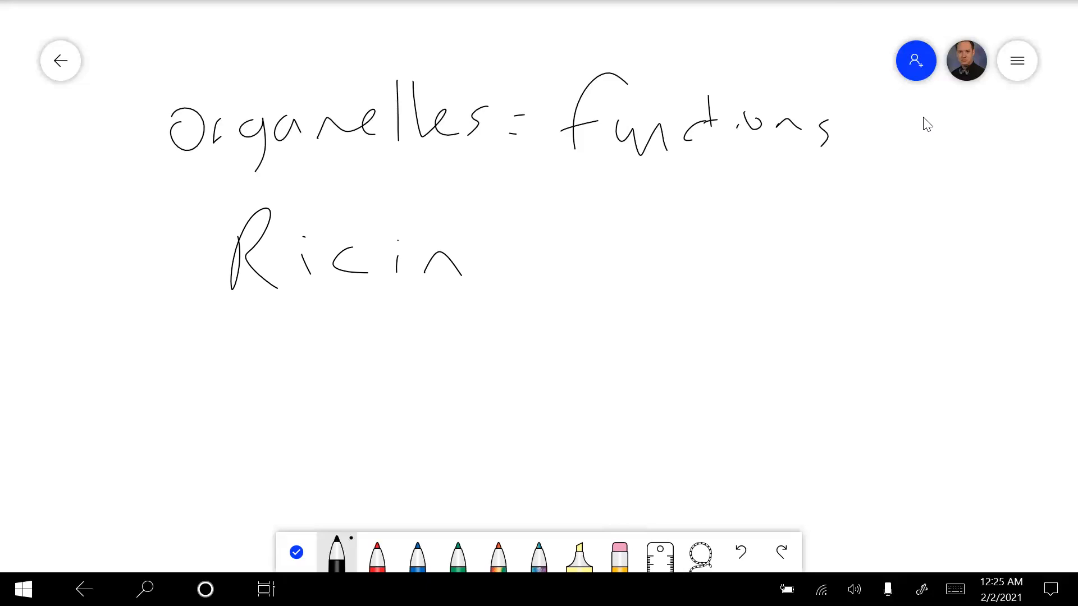
Step: Clear the organelles and Ricin notes, then reselect the black pen
{"action": "left_click", "coordinate": [617, 554]}
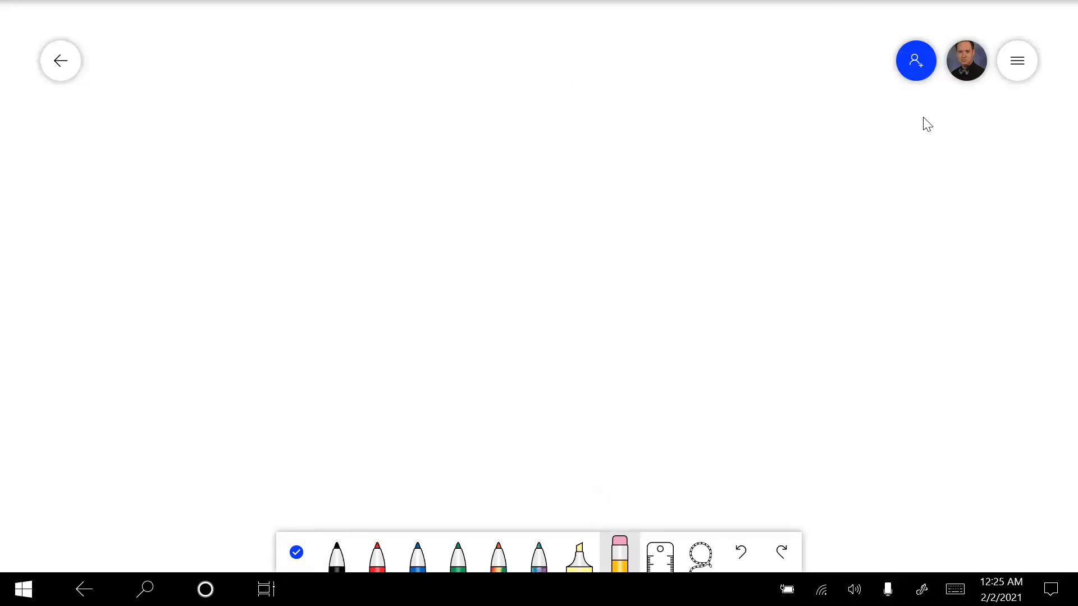
{"action": "left_click", "coordinate": [335, 555]}
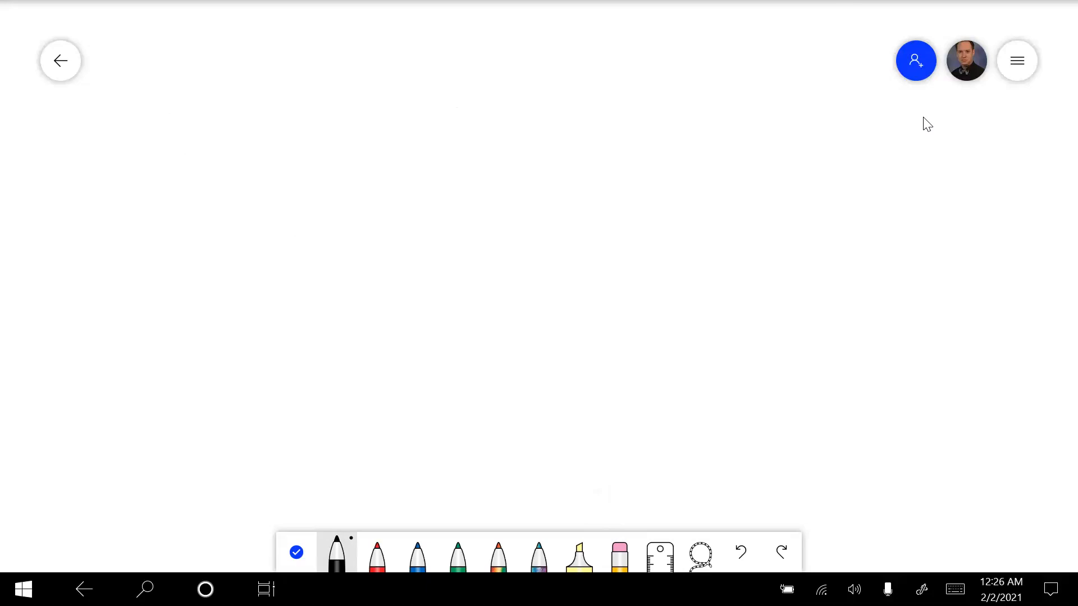
Step: Handwrite simple diffusion, facilitated diffusion and osmosis bracketed as passive, then clear the canvas and return to the black pen
{"action": "left_click_drag", "start_coordinate": [185, 165], "coordinate": [337, 165]}
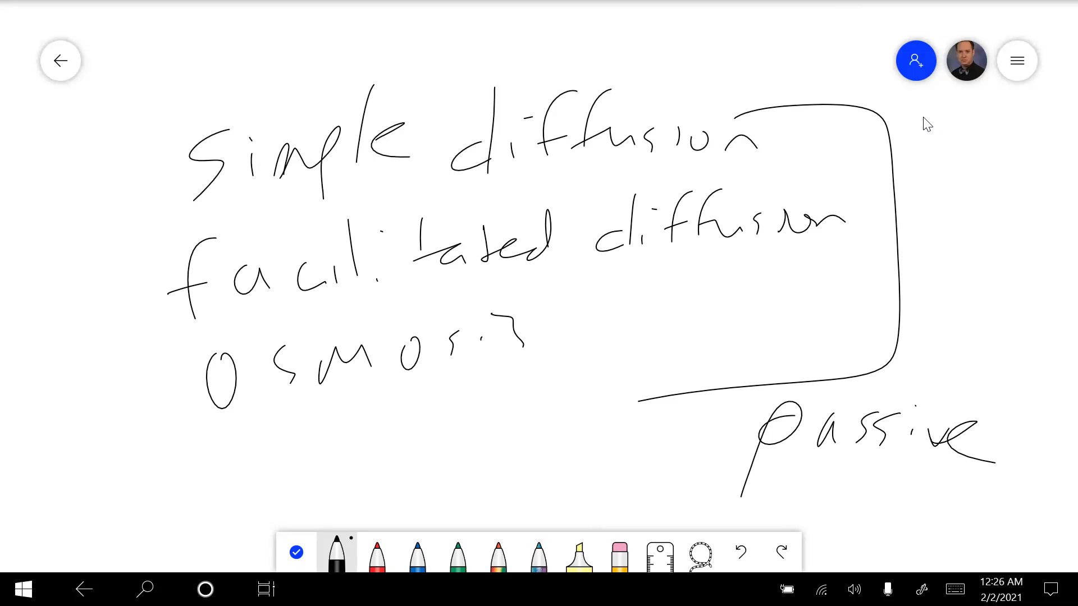
{"action": "left_click", "coordinate": [617, 553]}
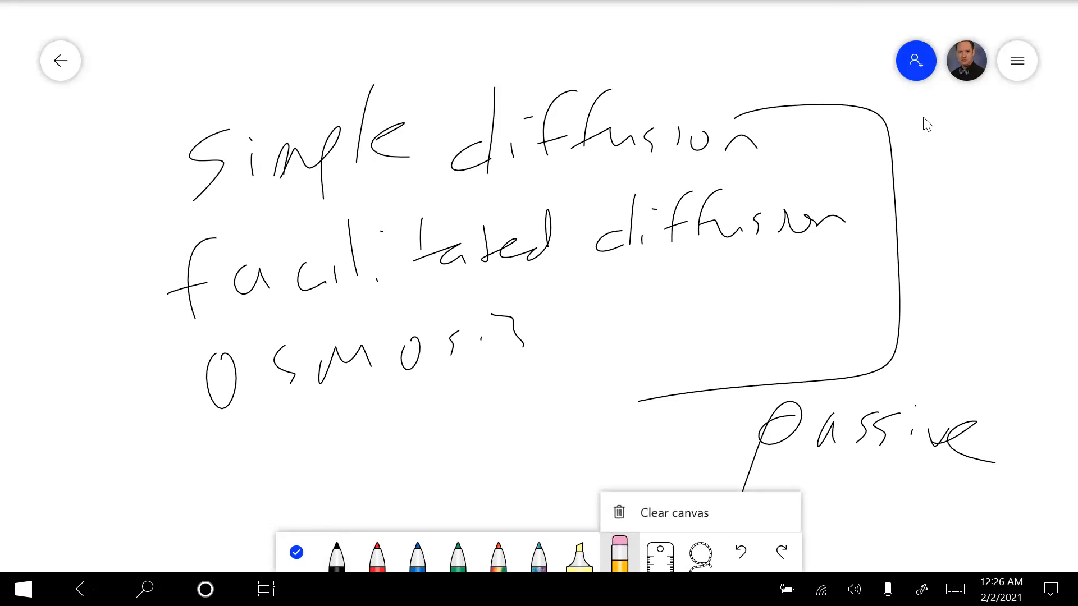
{"action": "left_click", "coordinate": [672, 513]}
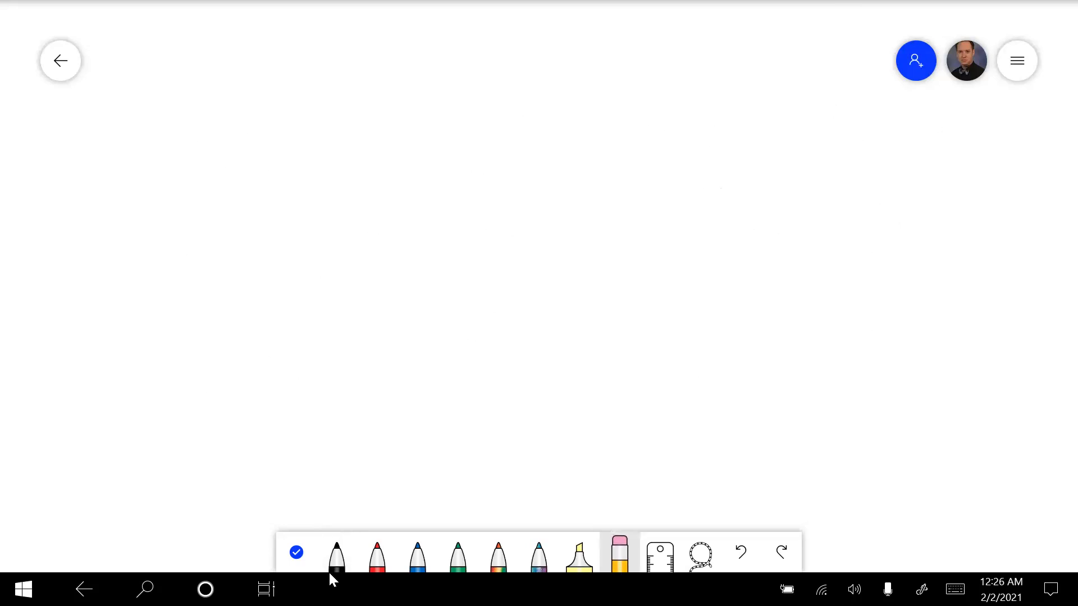
{"action": "left_click", "coordinate": [336, 555]}
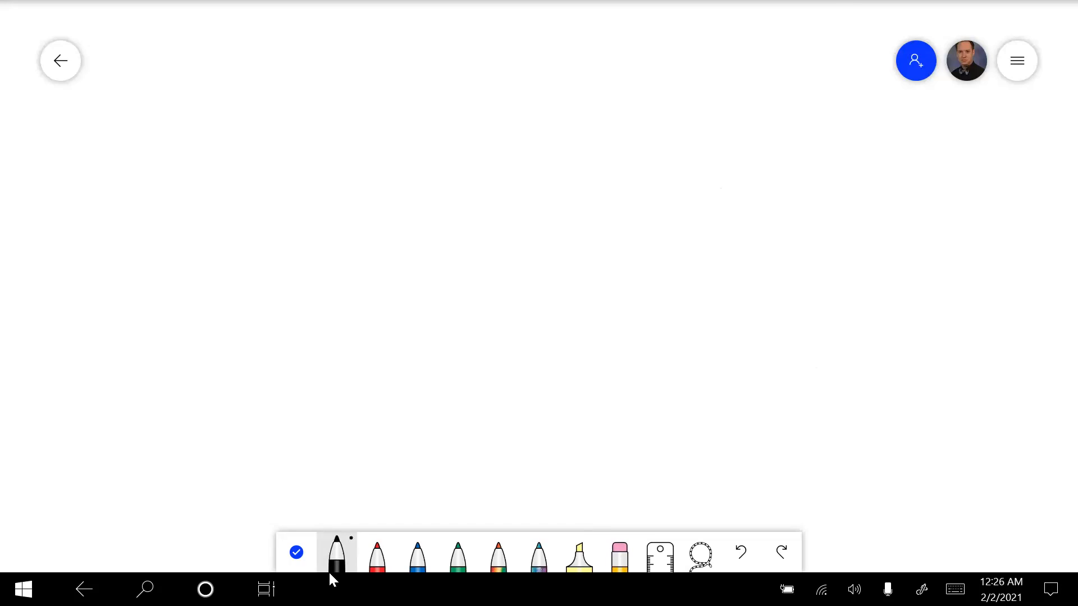
Step: Handwrite 'Lipid soluble = cross membrane freely' with a double underline, then pick the eraser
{"action": "left_click_drag", "start_coordinate": [200, 68], "coordinate": [302, 240]}
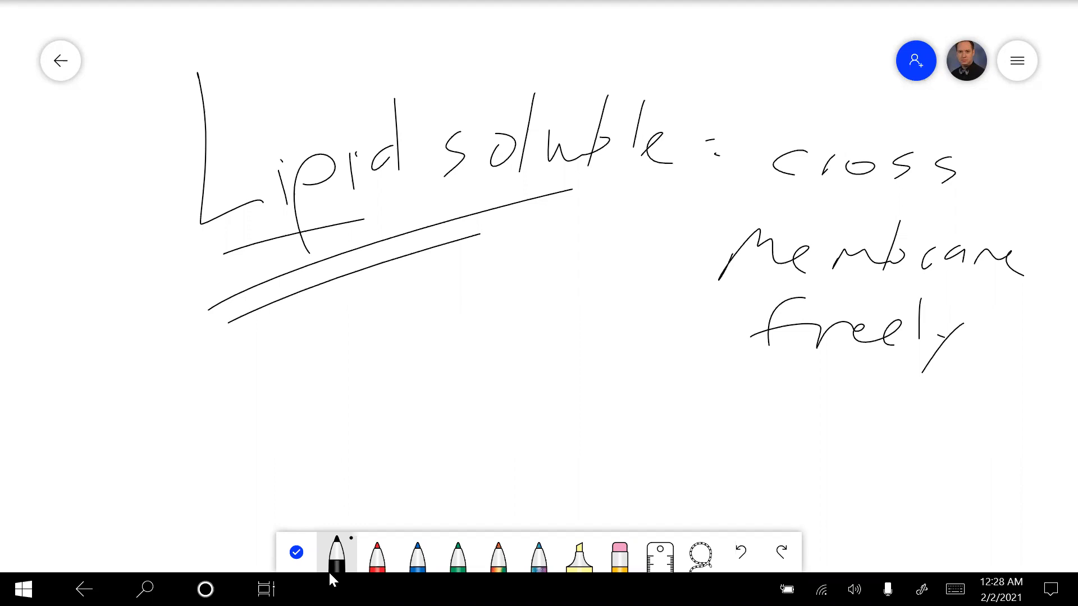
{"action": "left_click", "coordinate": [618, 552]}
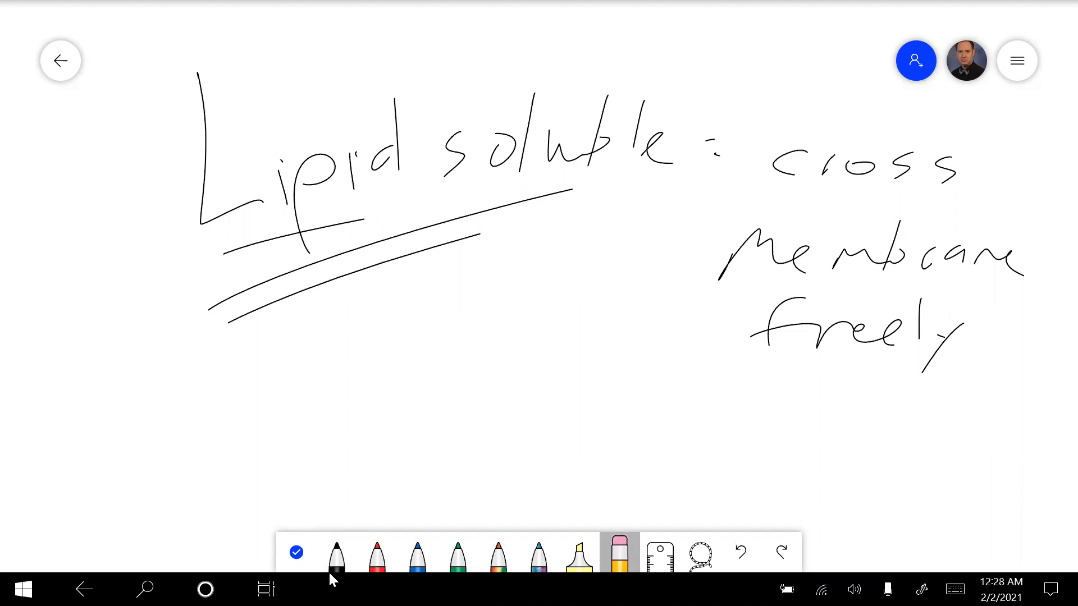
Step: Erase the lipid-soluble note and handwrite the heading 'tonicity' in black at the top
{"action": "left_click", "coordinate": [617, 553]}
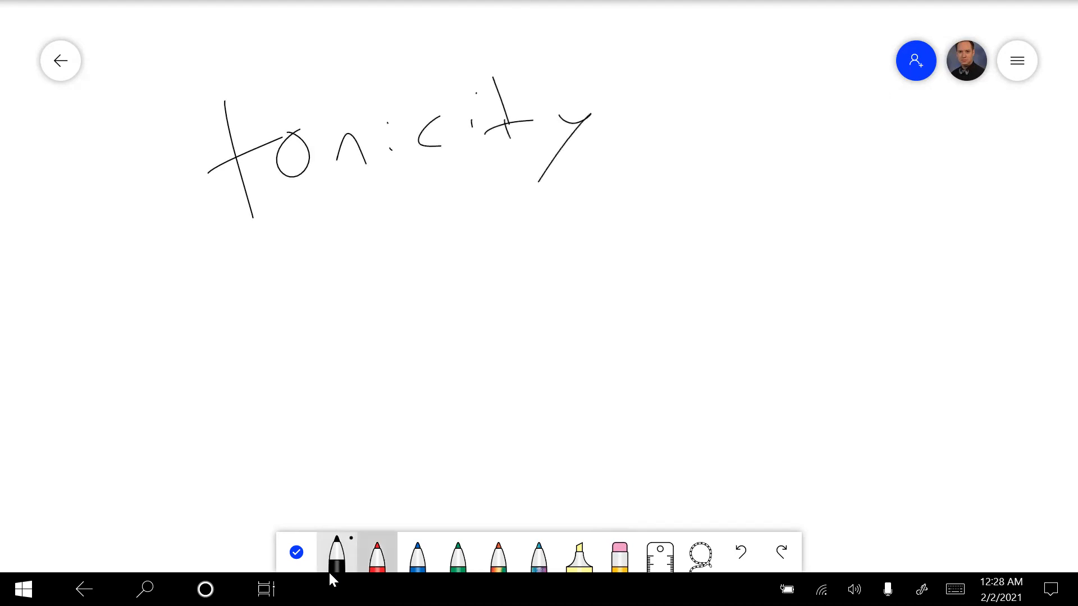
Step: Write hypotonic with 'H2O goes in', hypertonic, and isotonic with 'no mvmt' under tonicity in red, blue and green
{"action": "left_click", "coordinate": [377, 552]}
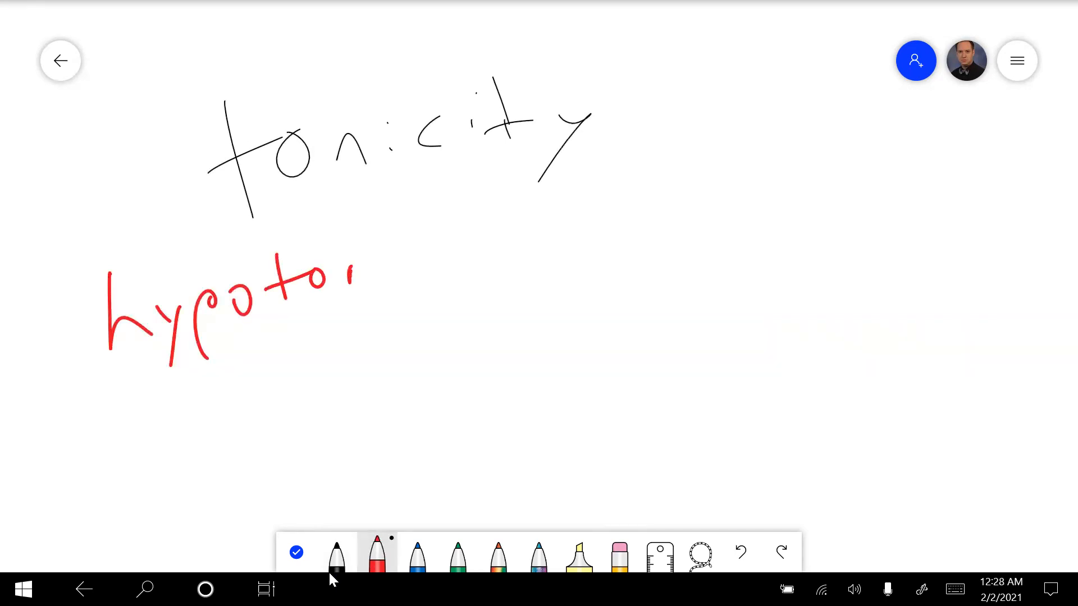
{"action": "left_click", "coordinate": [416, 553]}
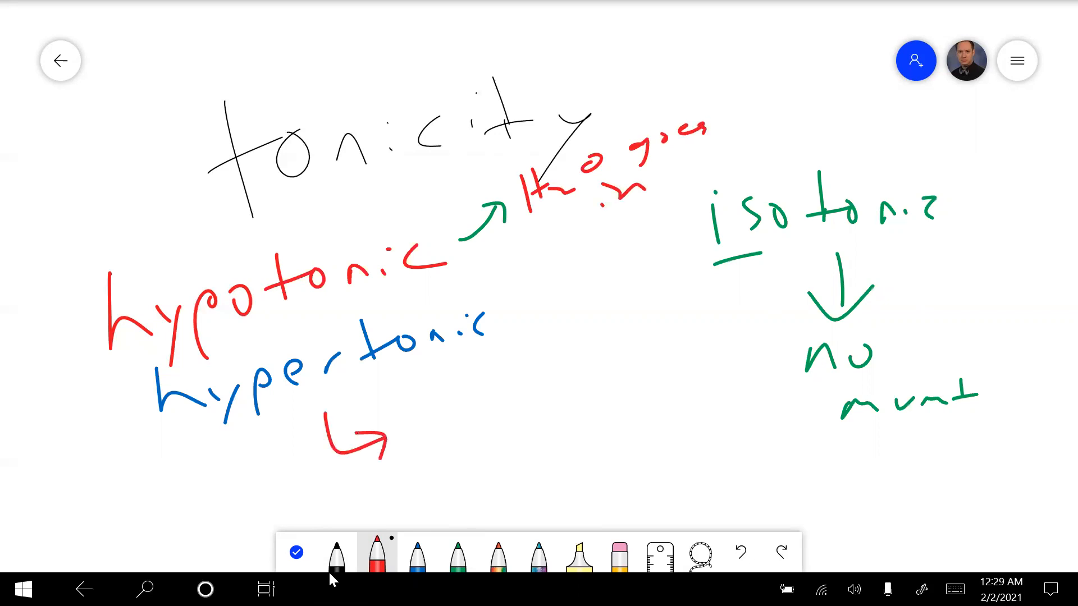
Step: Add 'H2O out' beside hypertonic, underline the terms and circle the isotonic note in blue, then bring up canvas options
{"action": "left_click", "coordinate": [416, 552]}
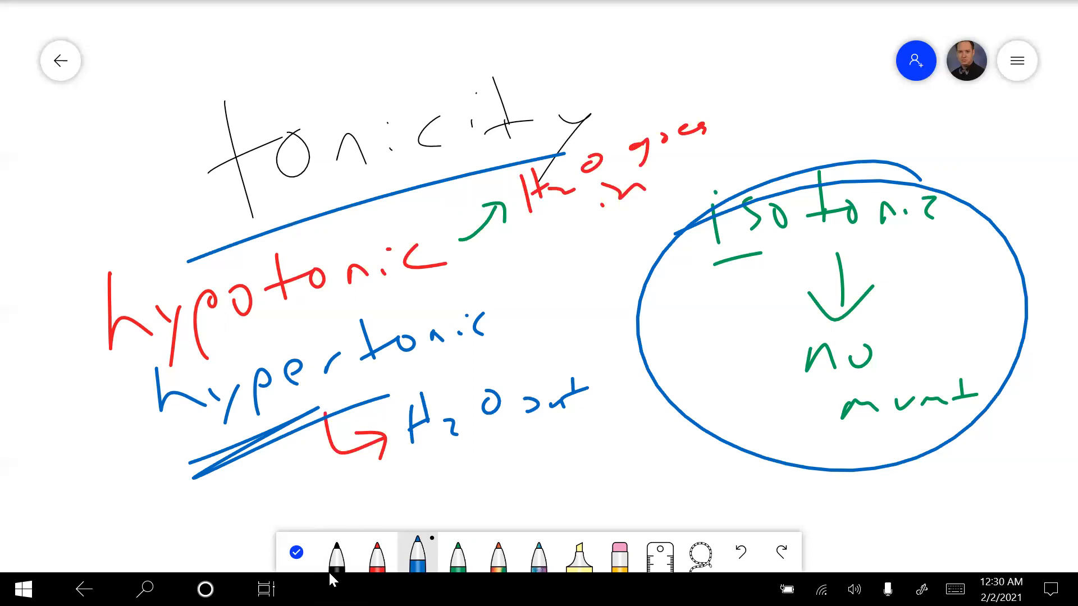
{"action": "left_click", "coordinate": [618, 553]}
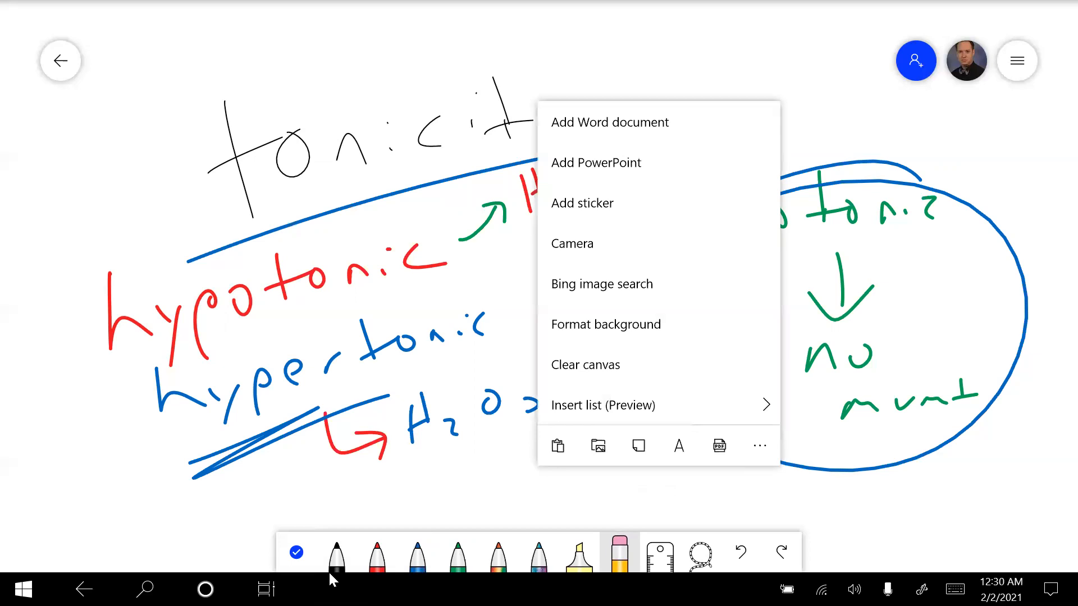
Step: Clear the tonicity notes and handwrite 'active transport', 'Na+/K+ pump' and '3Na+ out / 2K+ in' in black
{"action": "left_click", "coordinate": [584, 364]}
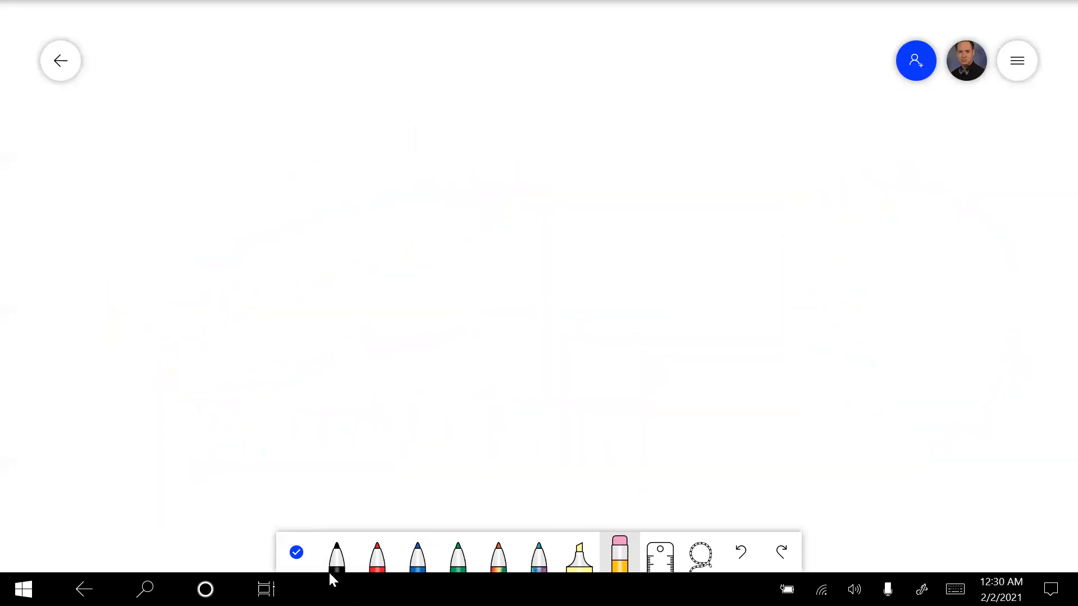
{"action": "left_click", "coordinate": [336, 555]}
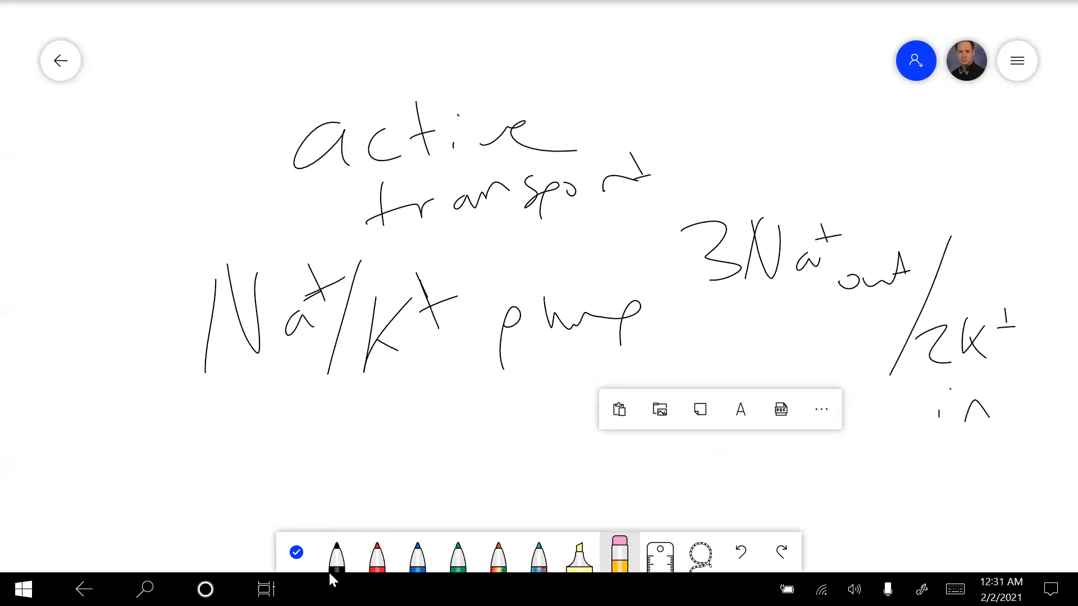
Step: Clear the canvas, wiping the active transport and Na+/K+ pump notes
{"action": "left_click", "coordinate": [820, 408]}
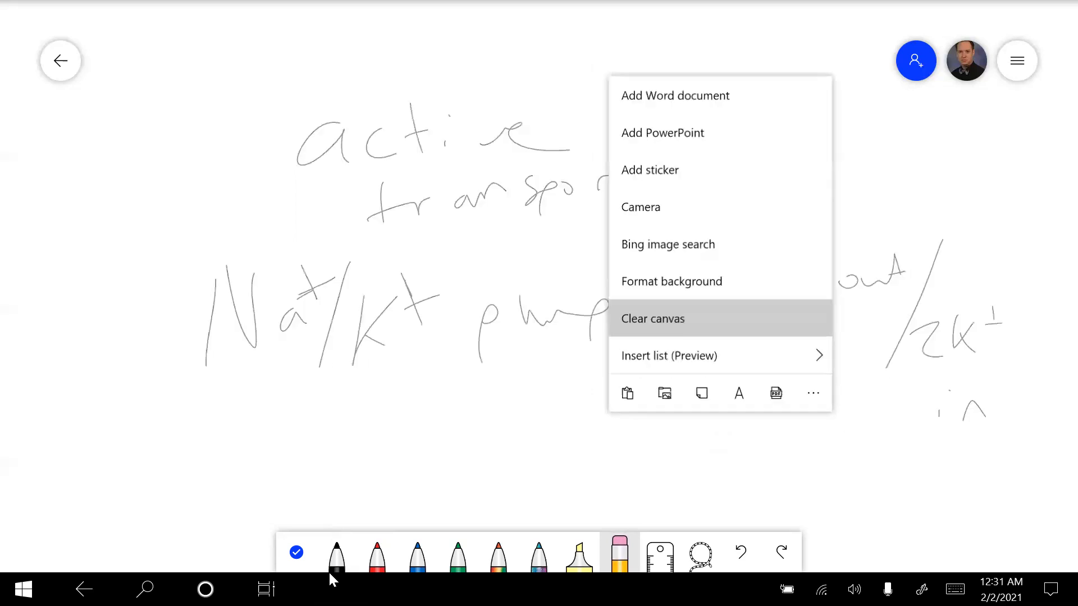
{"action": "left_click", "coordinate": [651, 318]}
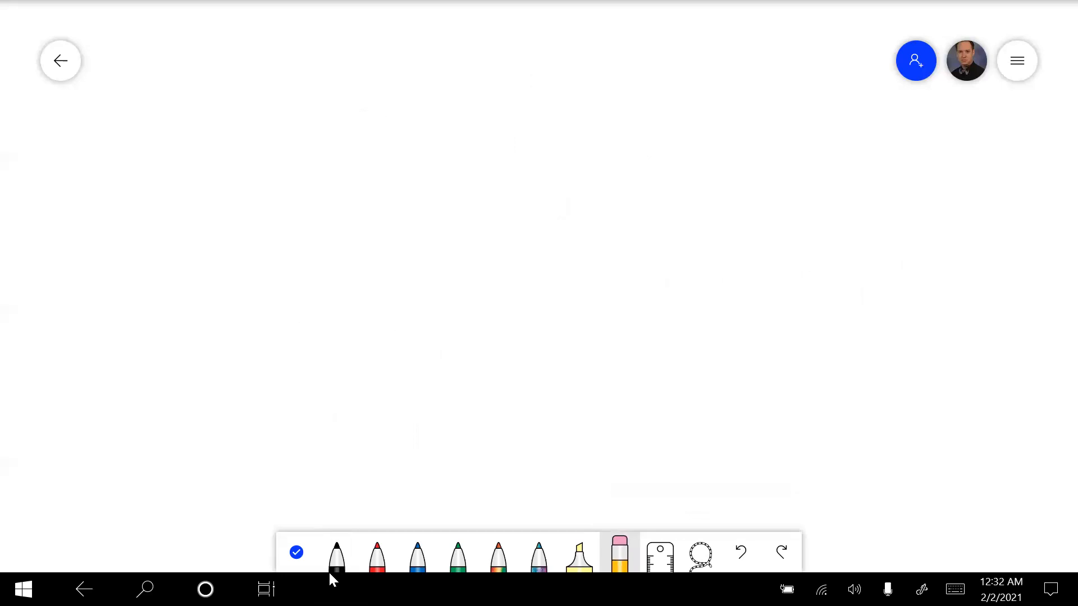
Step: Handwrite DNA → RNA → Protein in black with arrows labelled transcription and translation, both underlined
{"action": "left_click", "coordinate": [336, 554]}
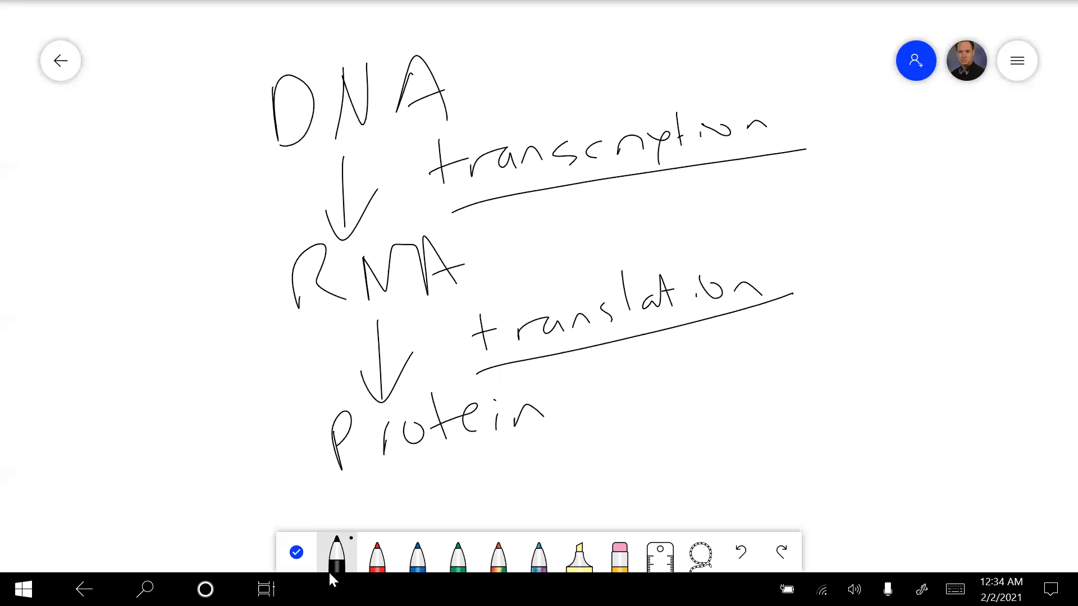
Step: Erase the DNA-RNA-protein flow and handwrite 'Mitosis = 2 identical' across the top
{"action": "left_click", "coordinate": [617, 553]}
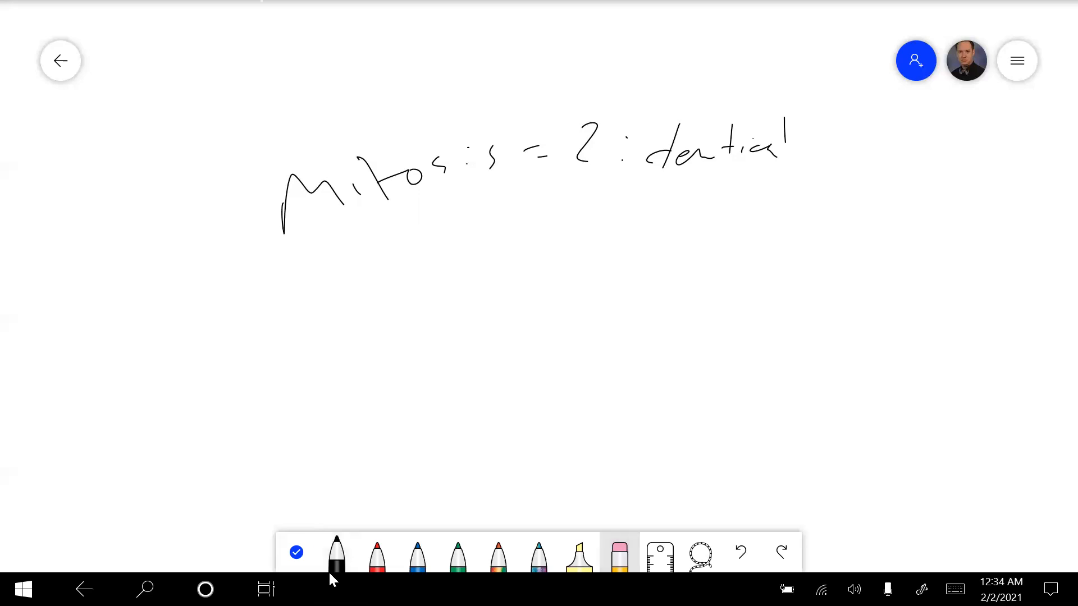
Step: Clear the mitosis note and handwrite '4 primary classes', 'types of connective tissue' and 'ID of epithelial/CTP'
{"action": "left_click", "coordinate": [618, 554]}
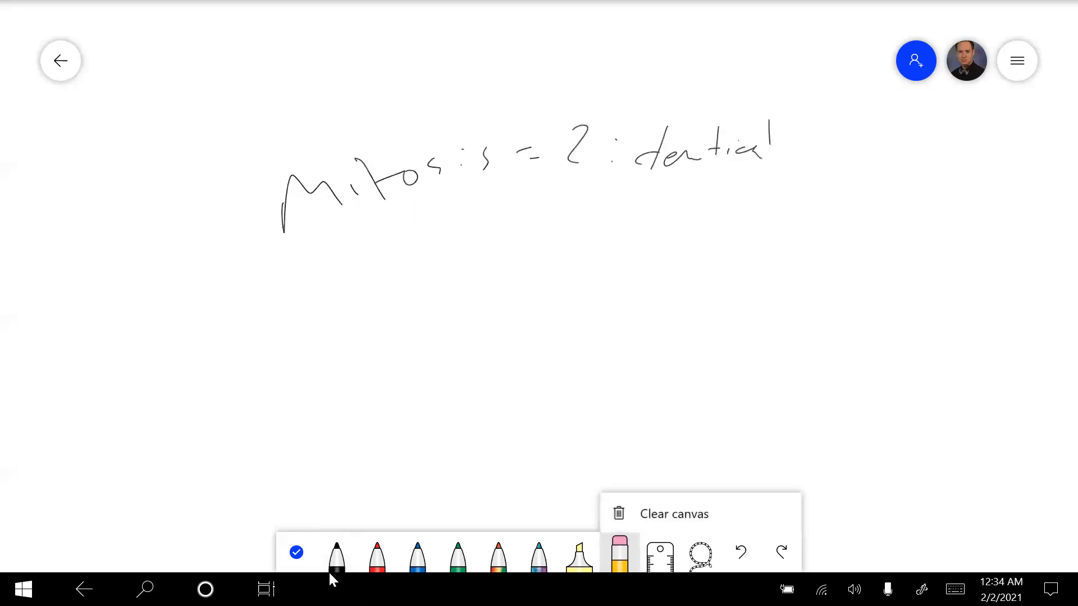
{"action": "left_click", "coordinate": [674, 514]}
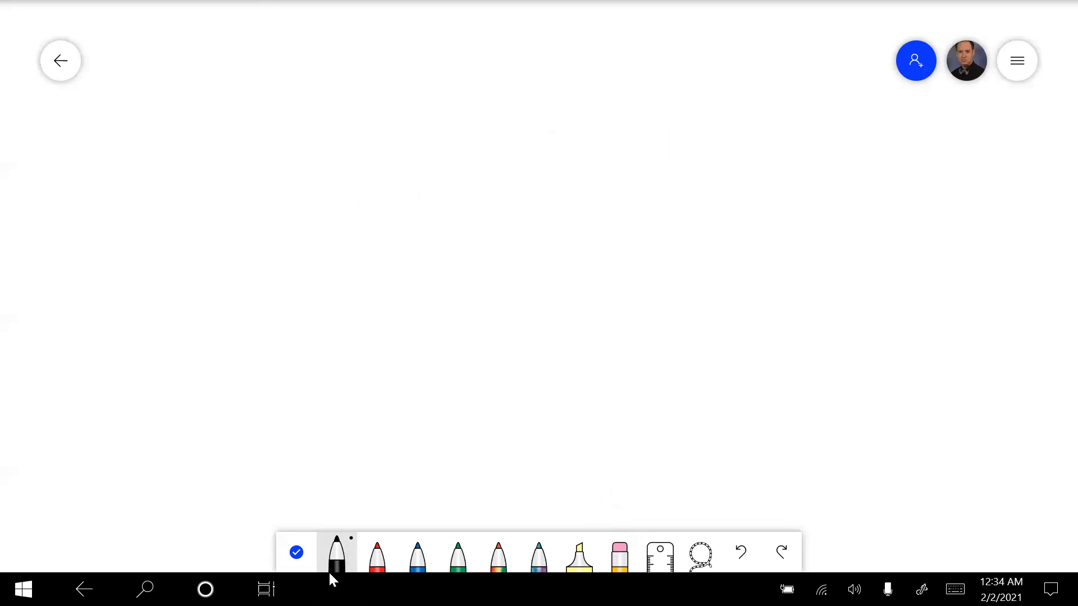
{"action": "left_click_drag", "start_coordinate": [165, 107], "coordinate": [213, 182]}
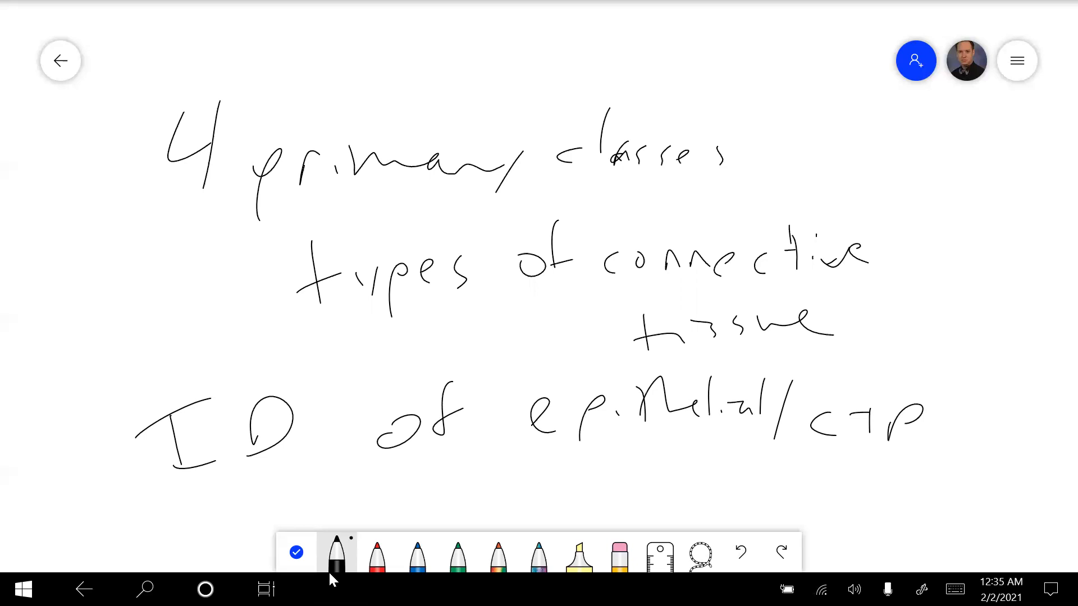
Step: Use the eraser's Clear canvas option to remove the connective tissue notes
{"action": "left_click", "coordinate": [619, 554]}
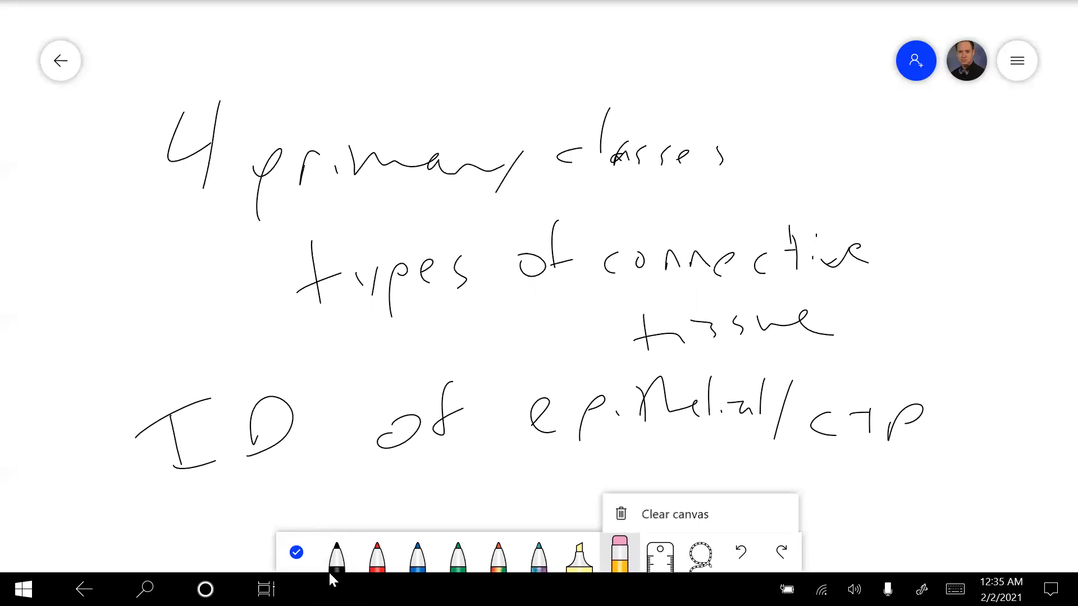
{"action": "left_click", "coordinate": [673, 513]}
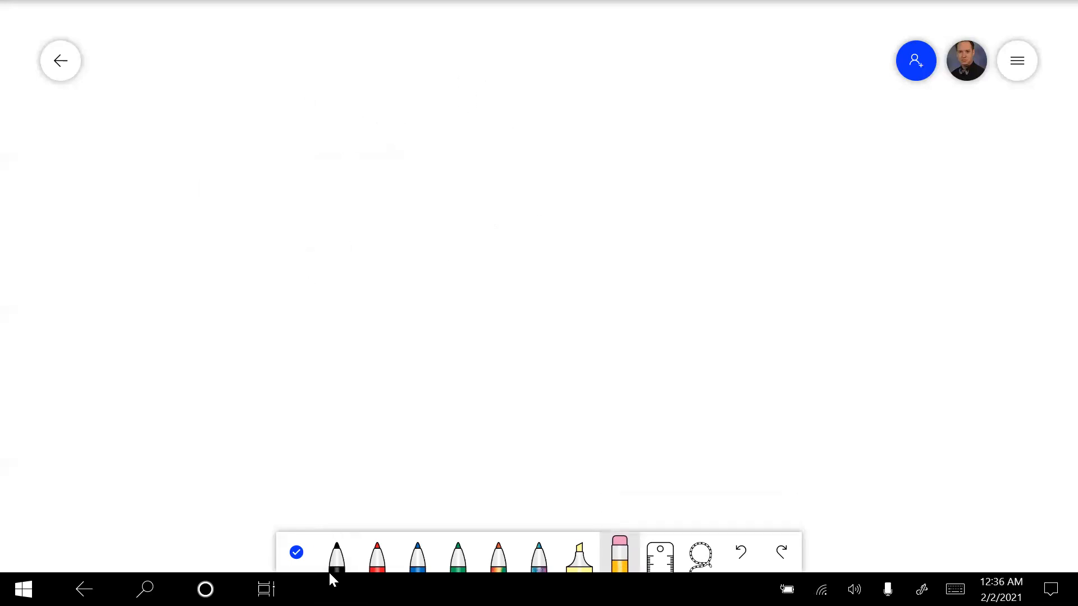
Step: Select the black pen on the blank canvas
{"action": "left_click", "coordinate": [337, 554]}
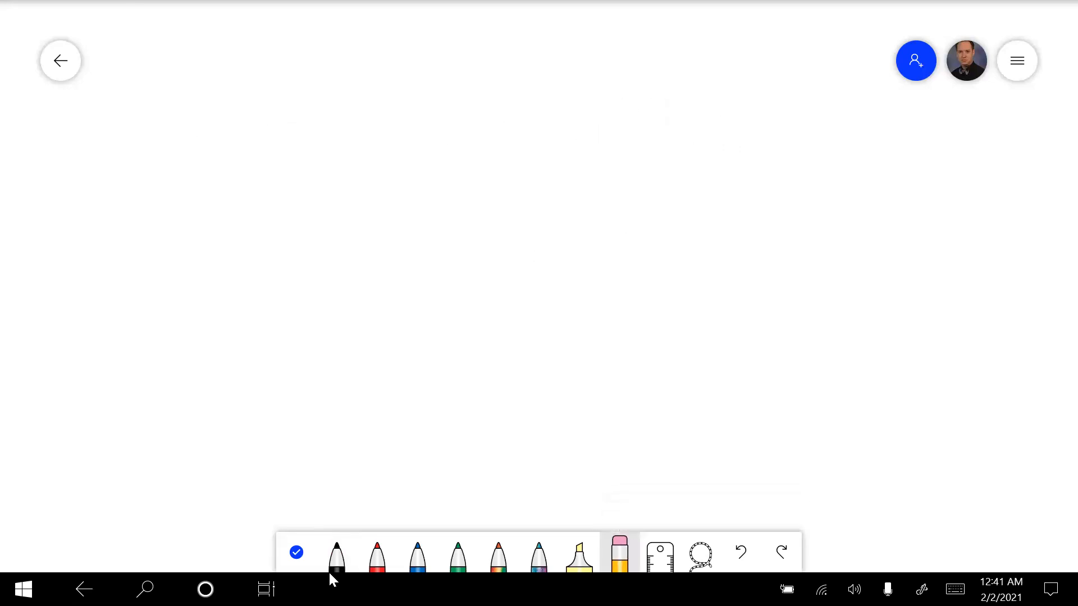
Step: Handwrite the start of the heading "In" in black ink near the upper left
{"action": "left_click", "coordinate": [336, 553]}
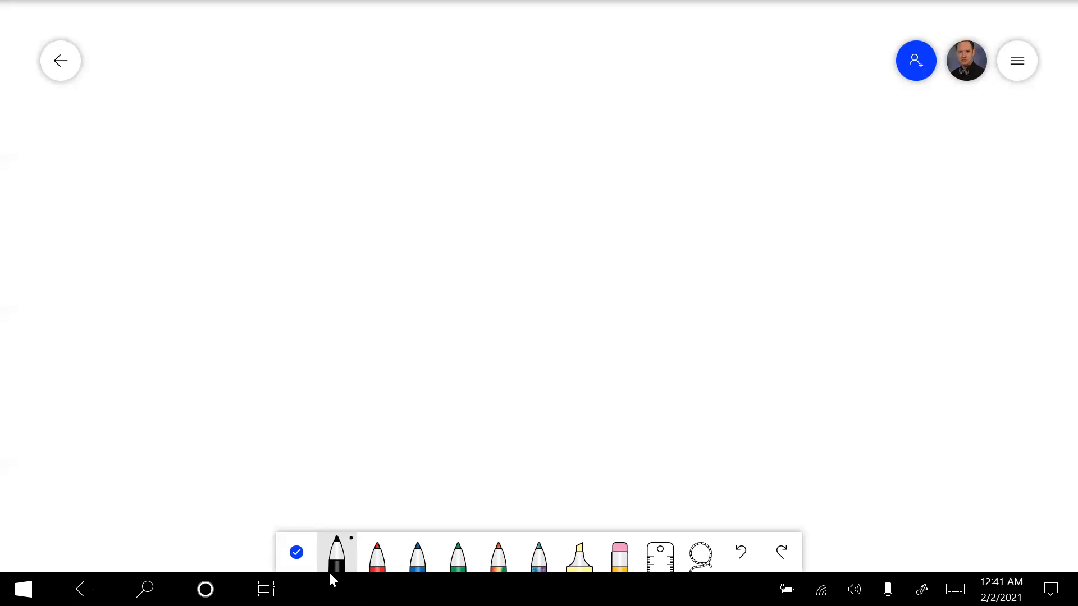
{"action": "left_click_drag", "start_coordinate": [282, 124], "coordinate": [280, 175]}
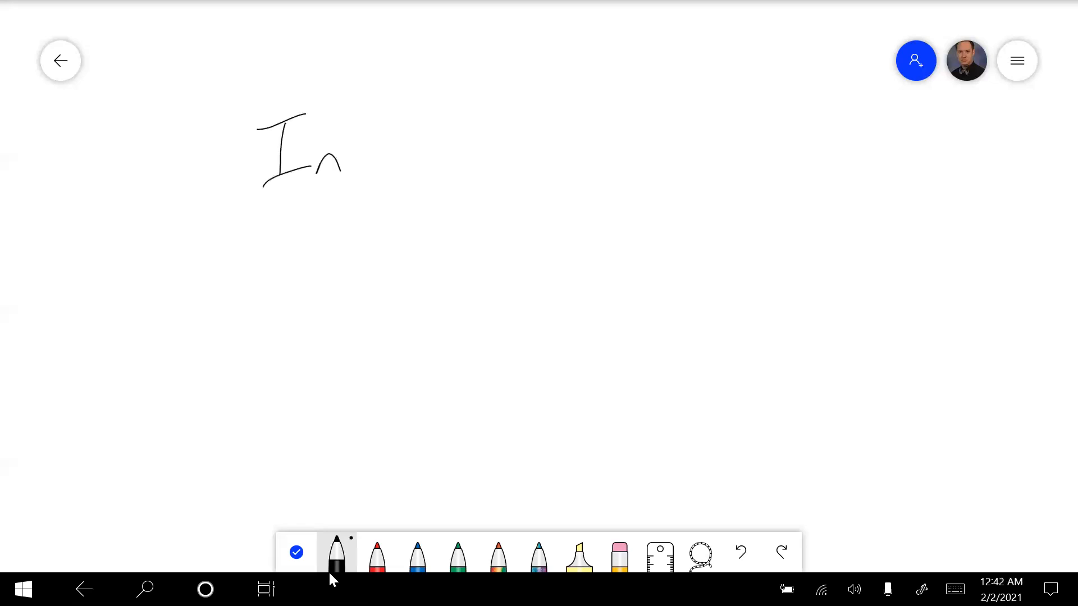
{"action": "left_click_drag", "start_coordinate": [340, 158], "coordinate": [447, 162]}
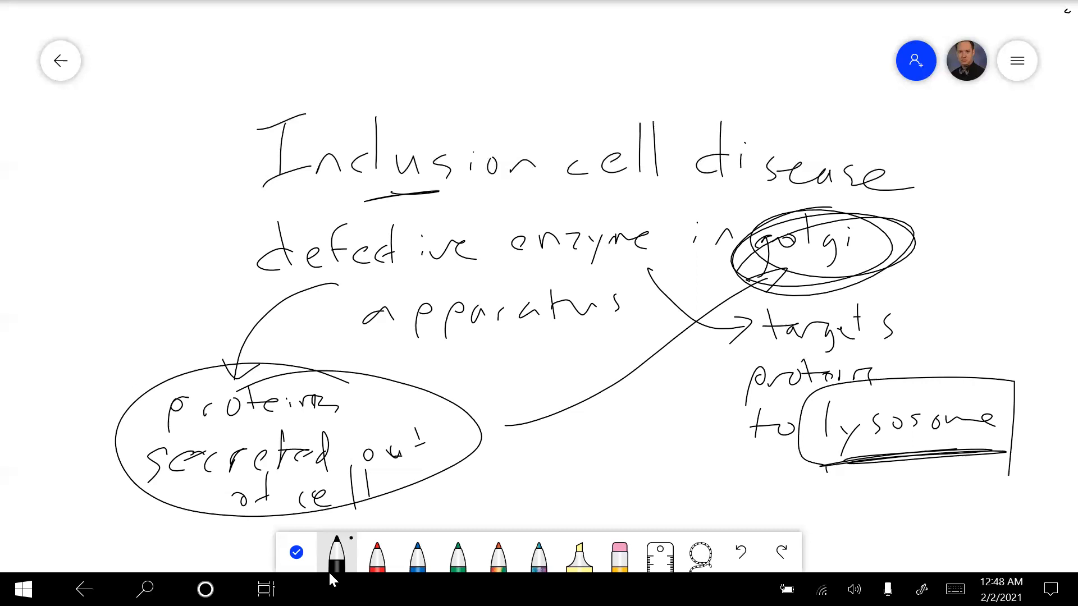
Step: Erase all the inclusion-cell disease ink and return to the black pen
{"action": "left_click", "coordinate": [618, 553]}
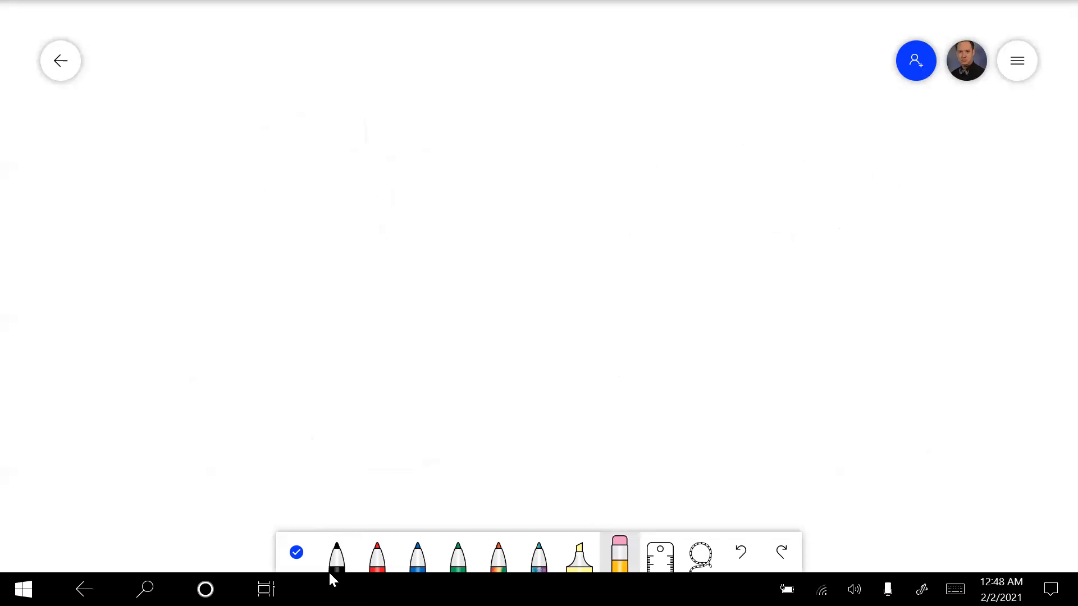
{"action": "left_click", "coordinate": [335, 554]}
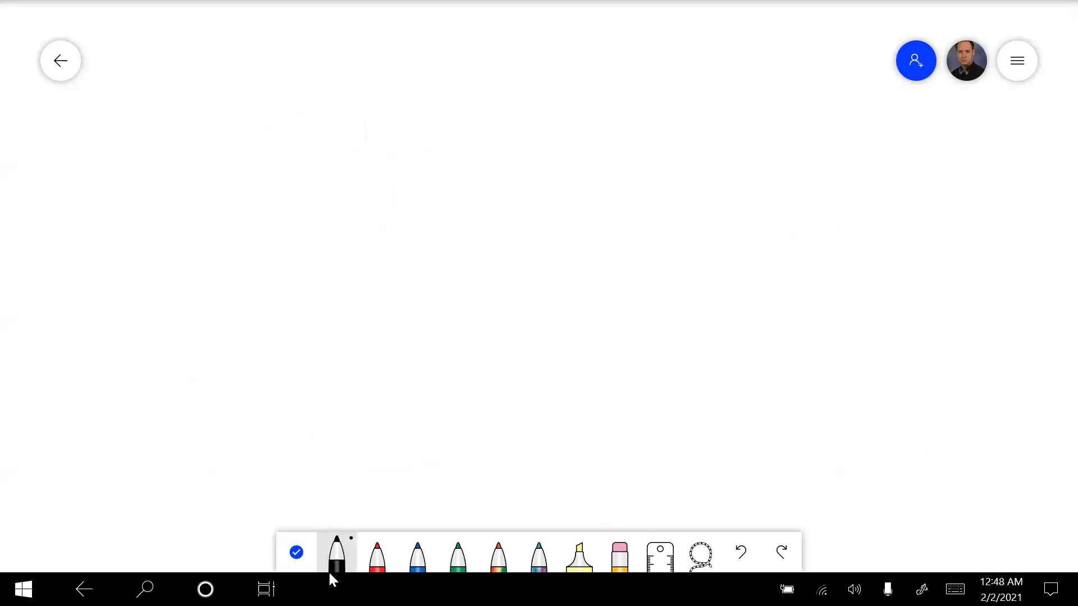